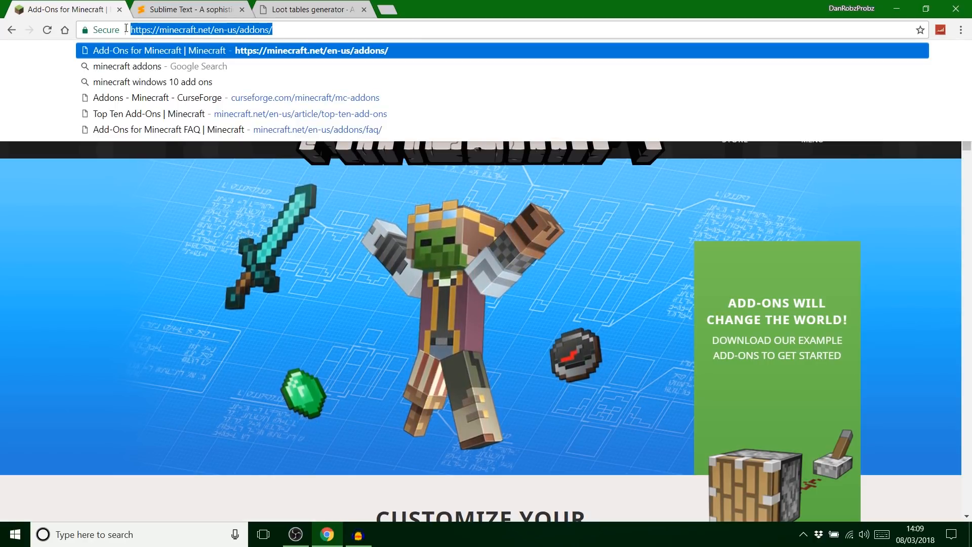
Step: Scroll to the behavior packs download link, then switch to the Sublime Text site
scroll("down", 3)
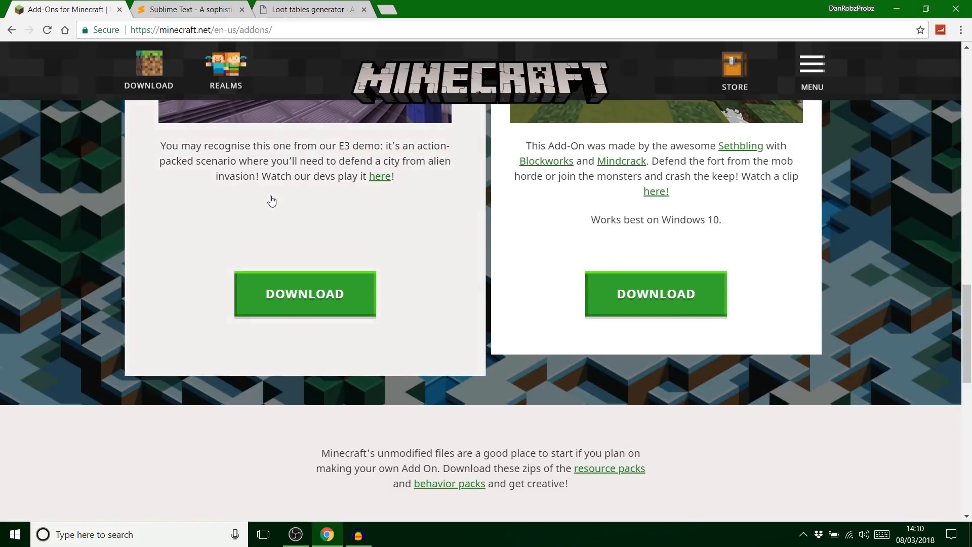
scroll("down", 3)
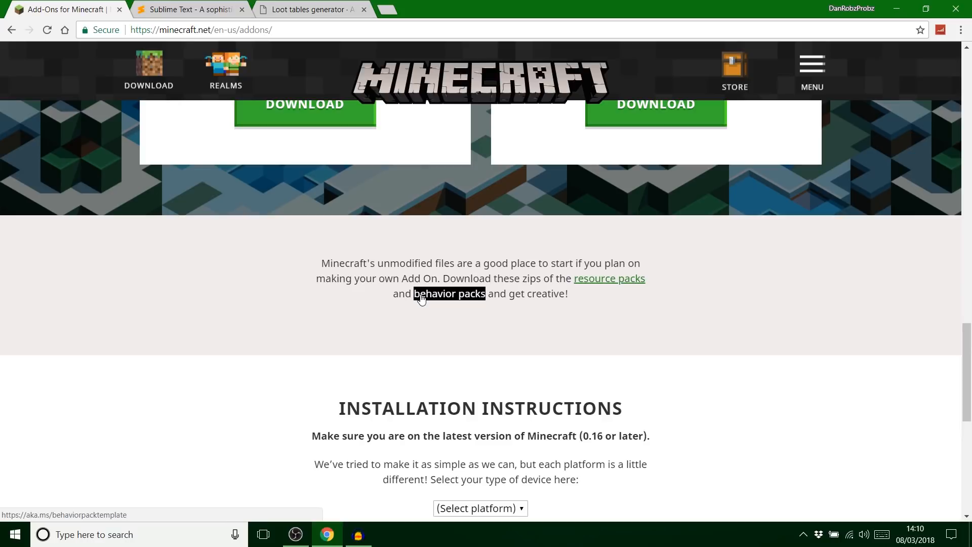
mouse_move(426, 300)
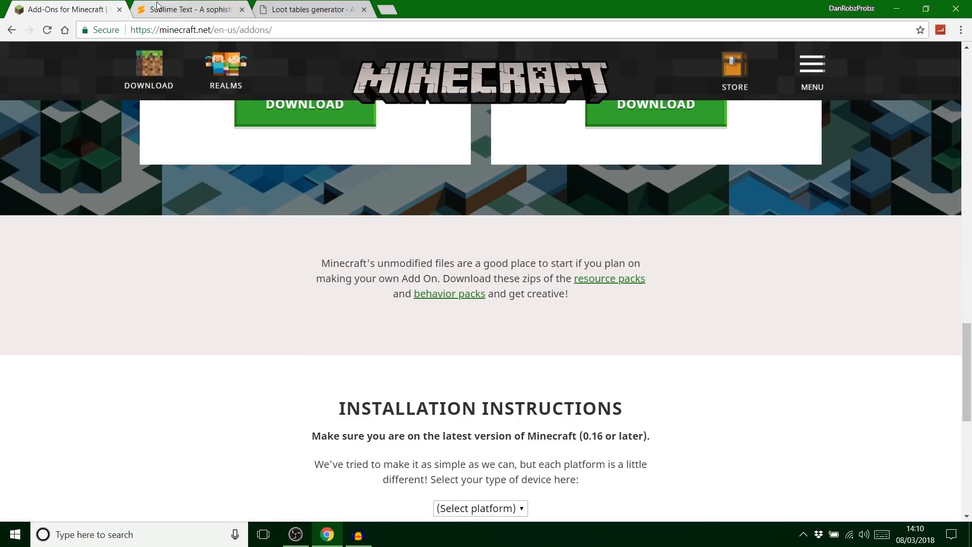
left_click(188, 9)
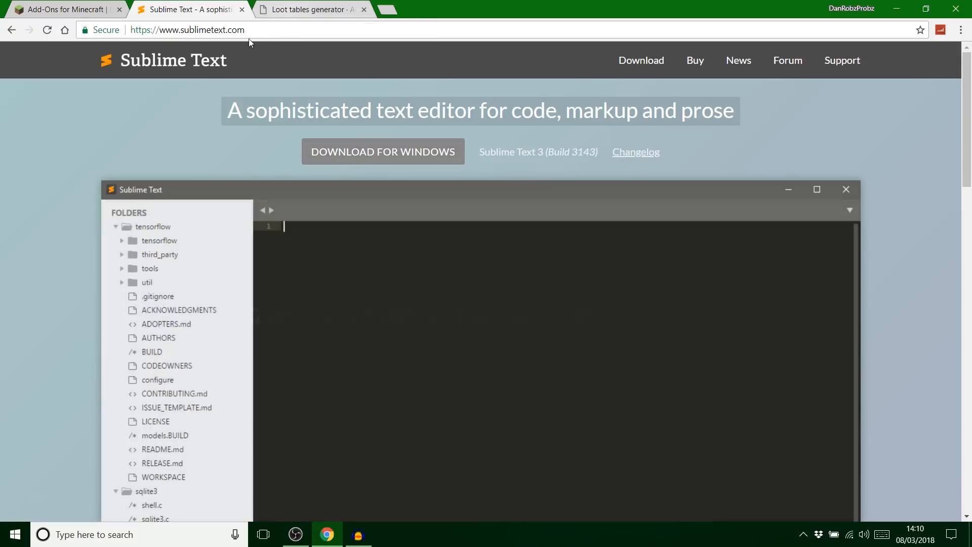
Step: Bring up the Loot tables generator page and scroll down to its import field
left_click(307, 9)
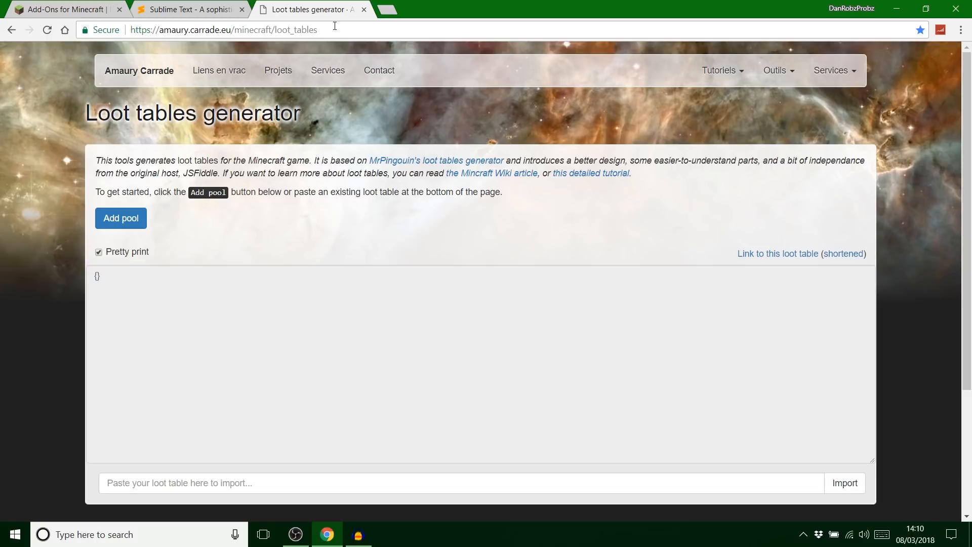
scroll("down", 3)
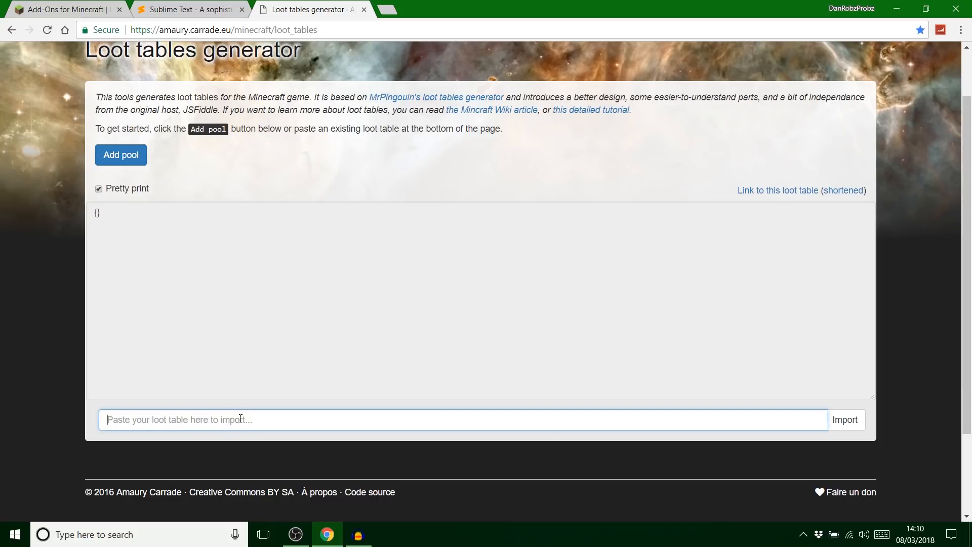
mouse_move(200, 249)
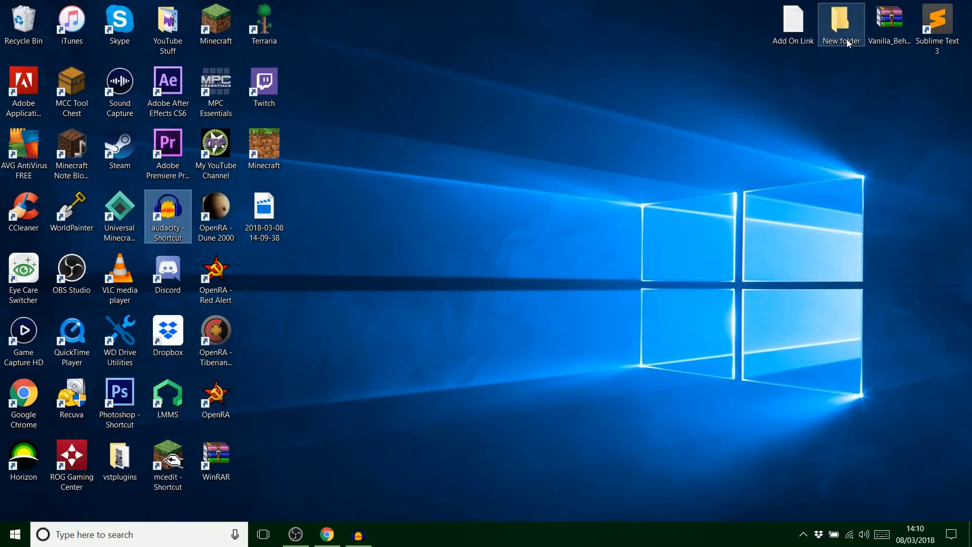
mouse_move(611, 112)
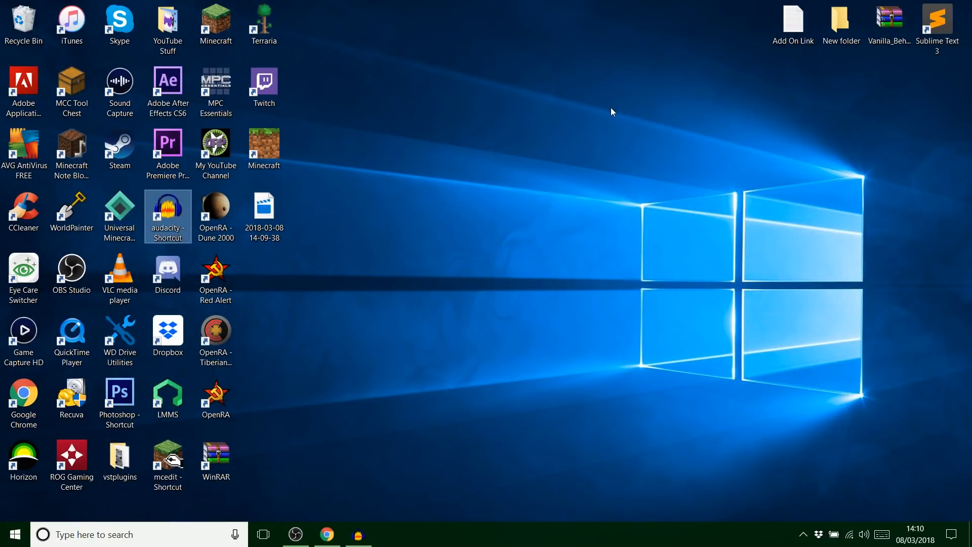
mouse_move(842, 20)
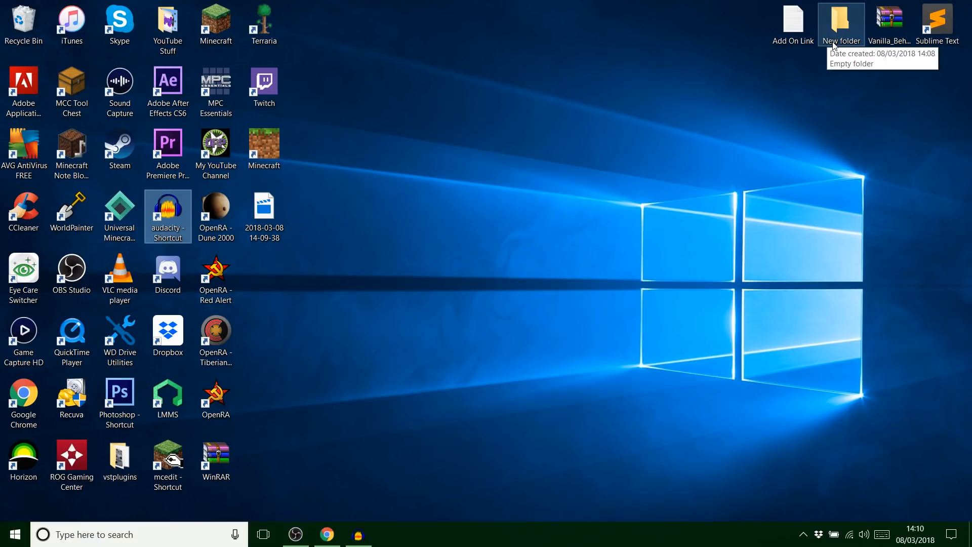
Step: Open the Vanilla_Behavior_Pack zip from the desktop in WinRAR
double_click(889, 18)
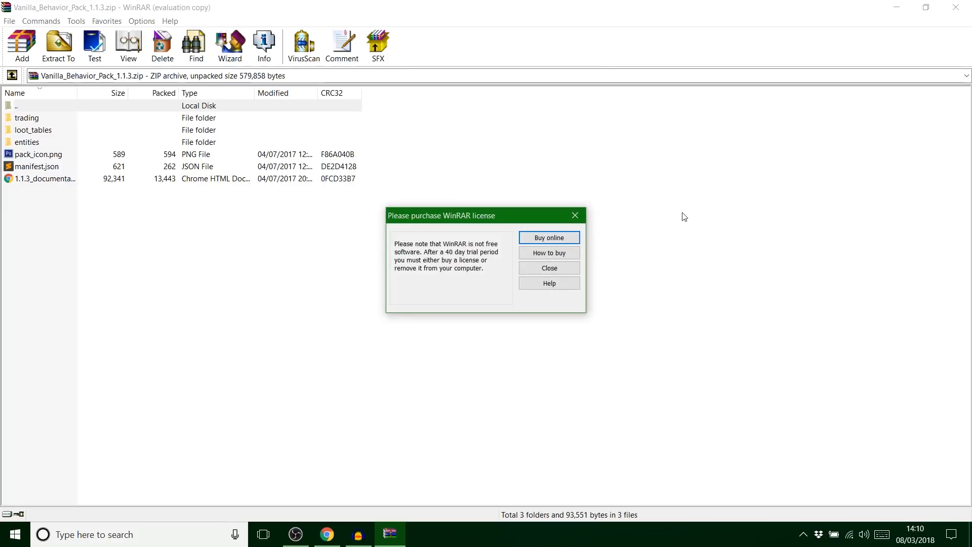
Step: Dismiss the WinRAR licence reminder and select every entry in the archive for copying
left_click(549, 267)
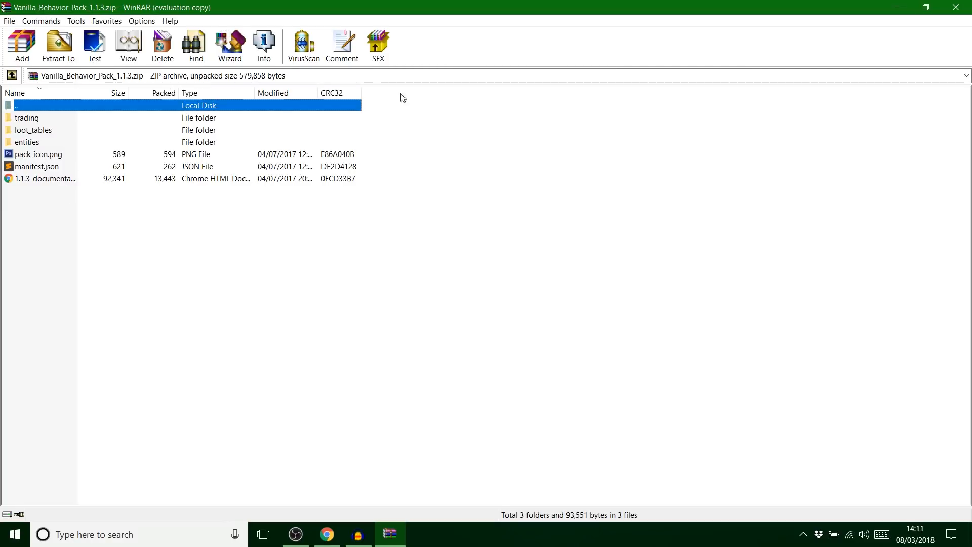
mouse_move(113, 26)
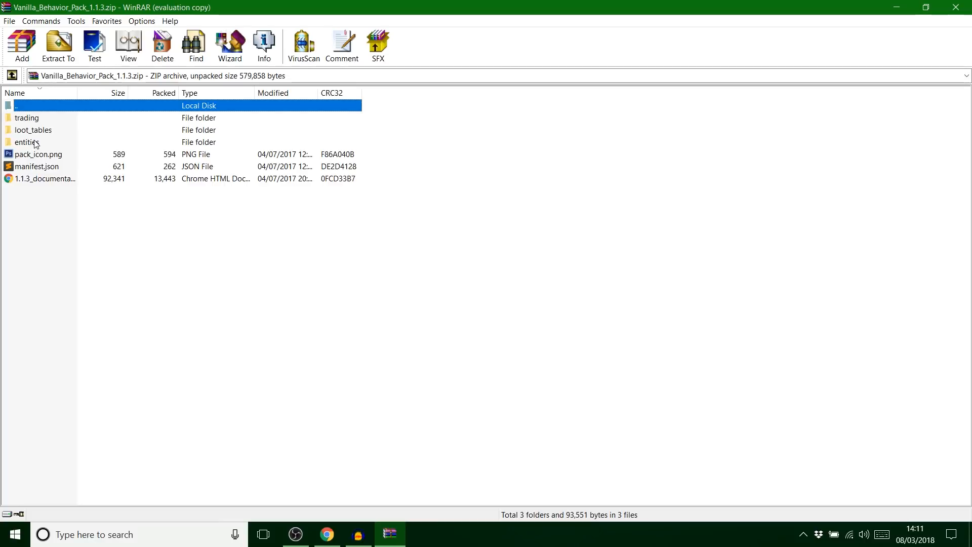
left_click(34, 129)
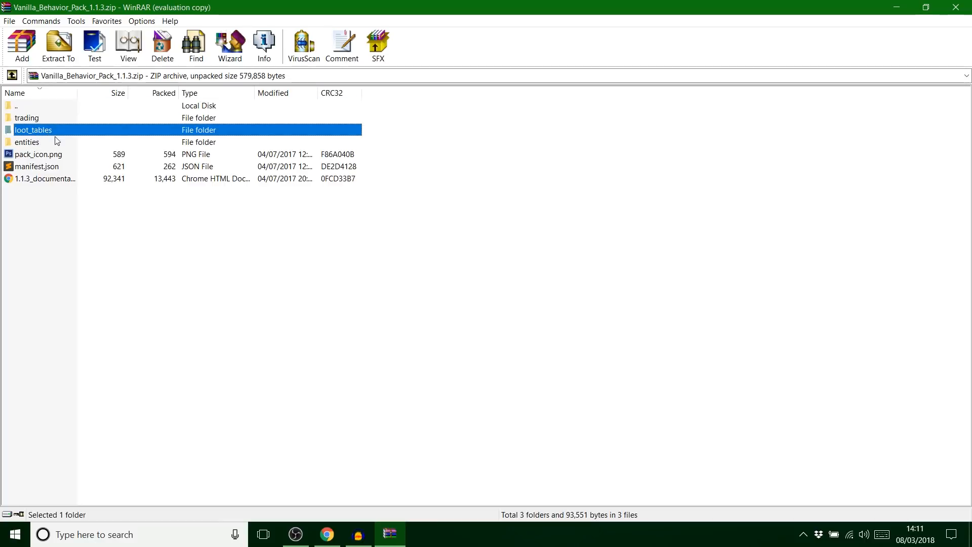
key("ctrl+a")
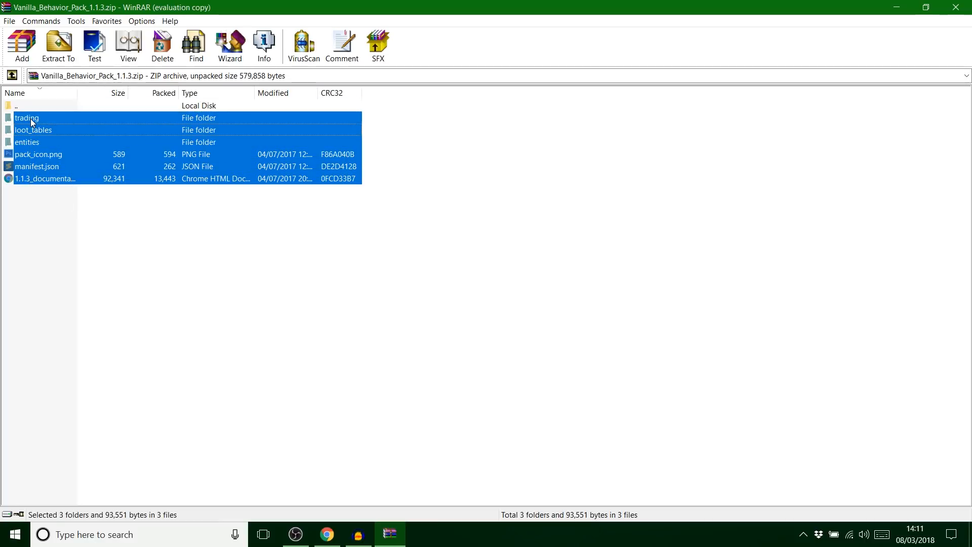
mouse_move(905, 5)
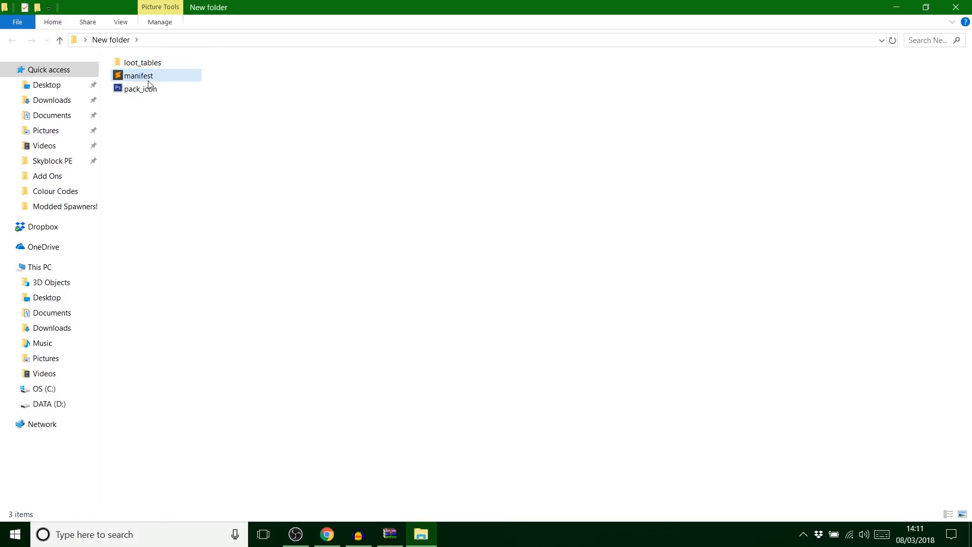
mouse_move(149, 65)
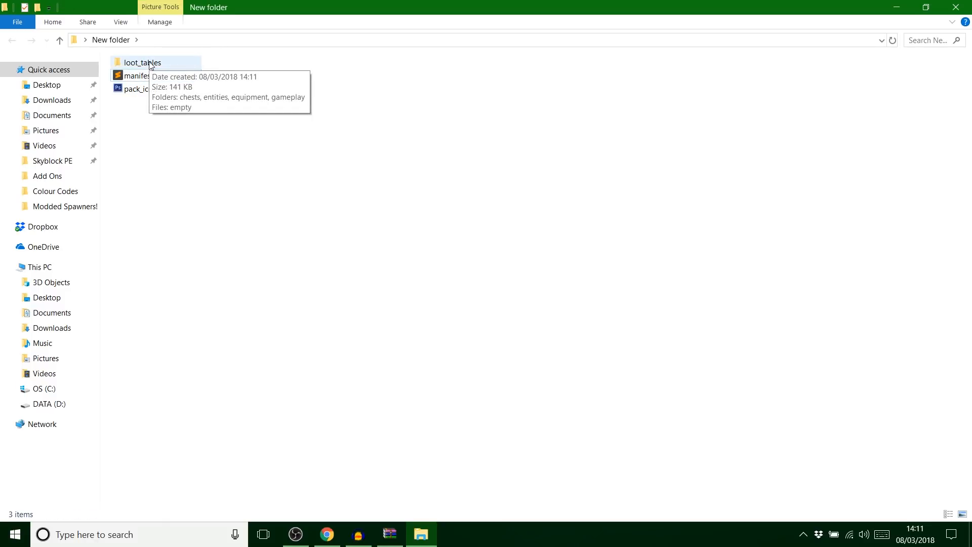
Step: Open manifest.json from the New folder in Sublime Text
double_click(136, 75)
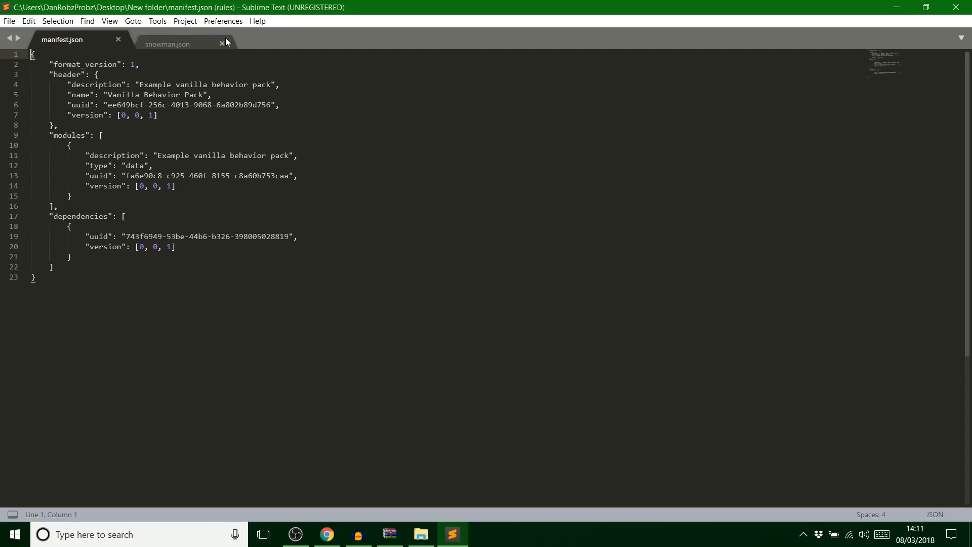
Step: Close snowman.json, alter the header uuid and set the description and name to 'Tut'
left_click(220, 42)
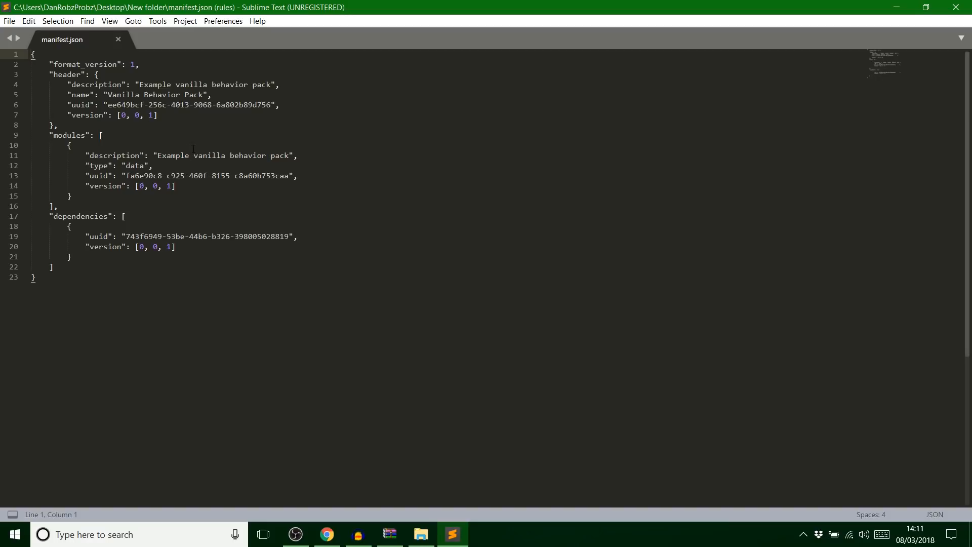
mouse_move(249, 15)
type("6")
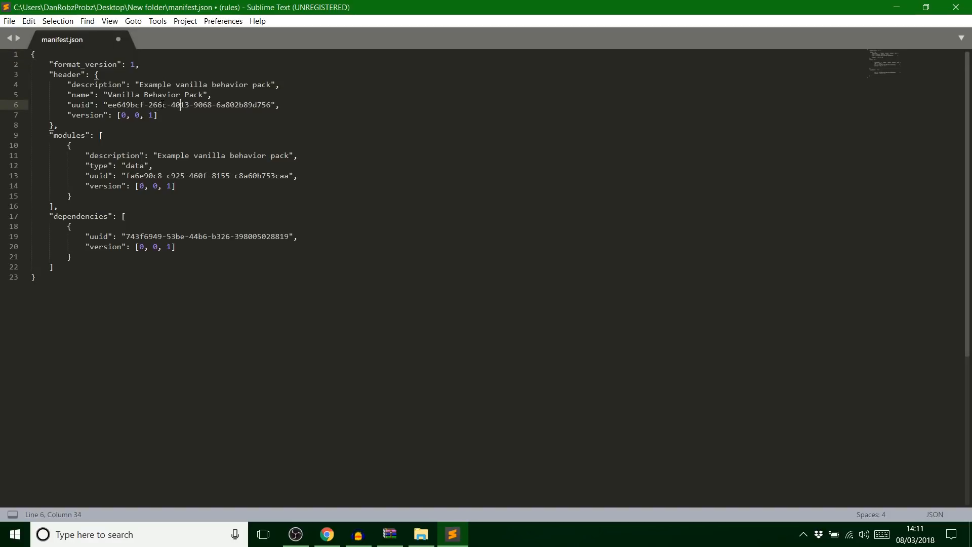
key("BackSpace")
type("83")
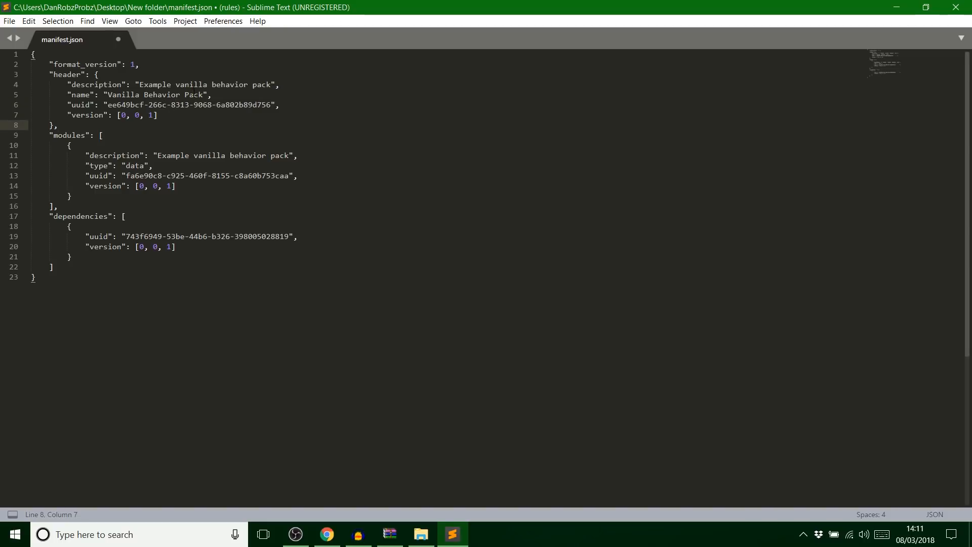
left_click_drag(139, 84, 272, 84)
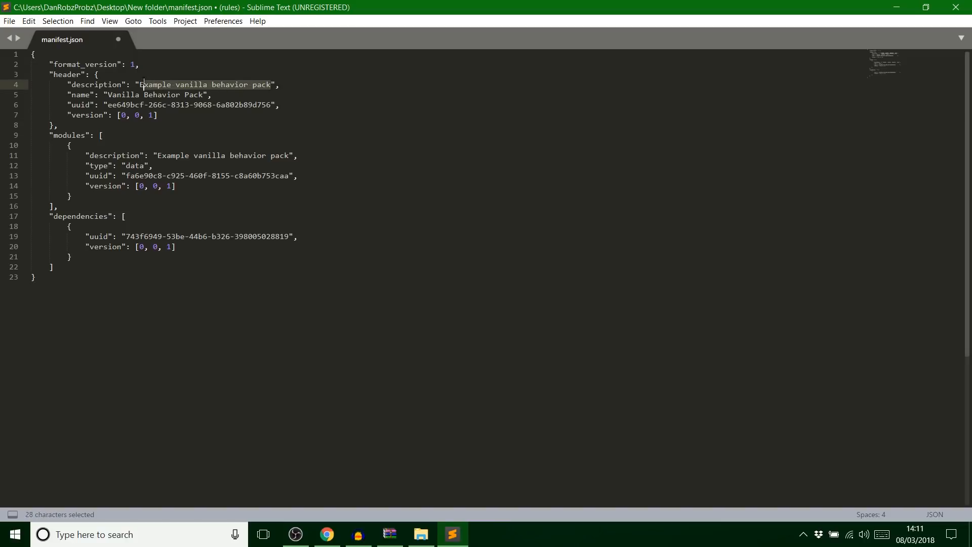
key("Delete")
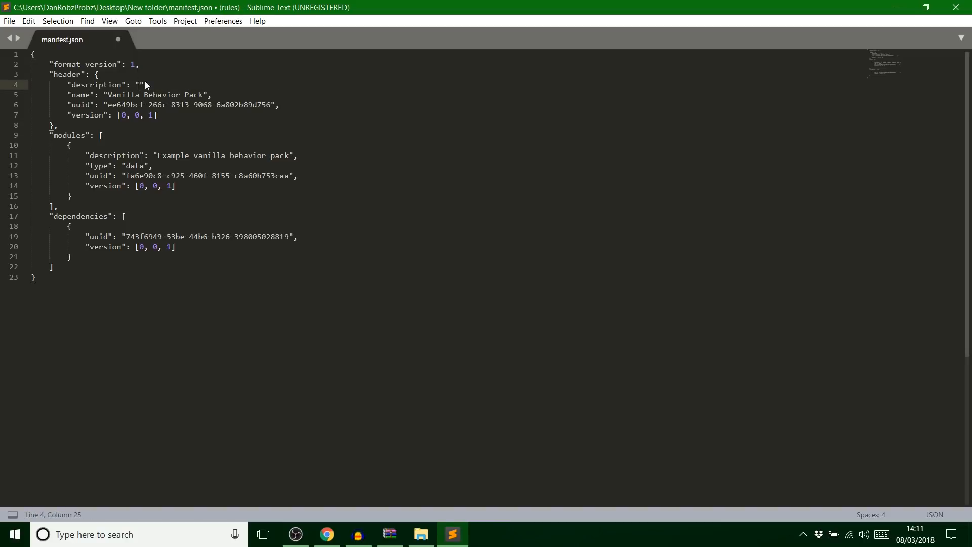
type("Tut")
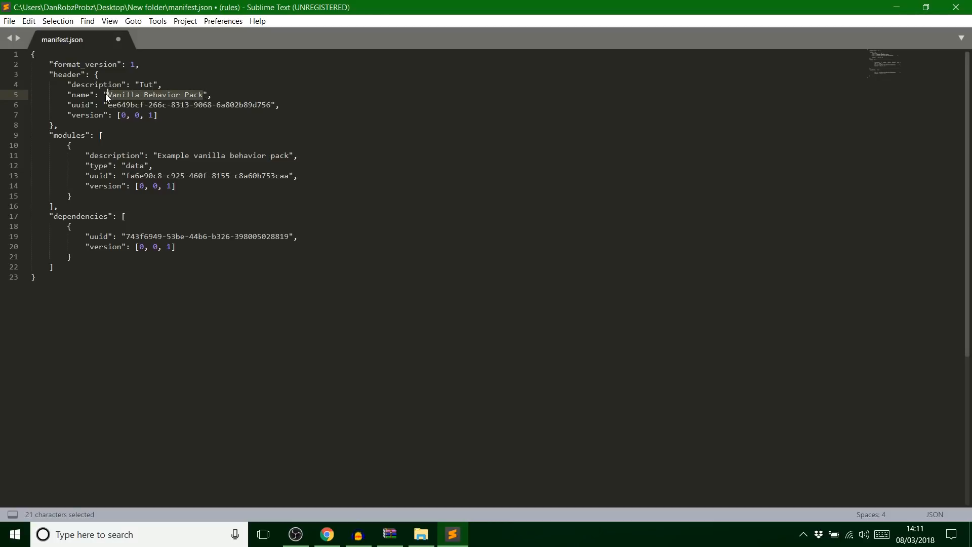
type("TUT")
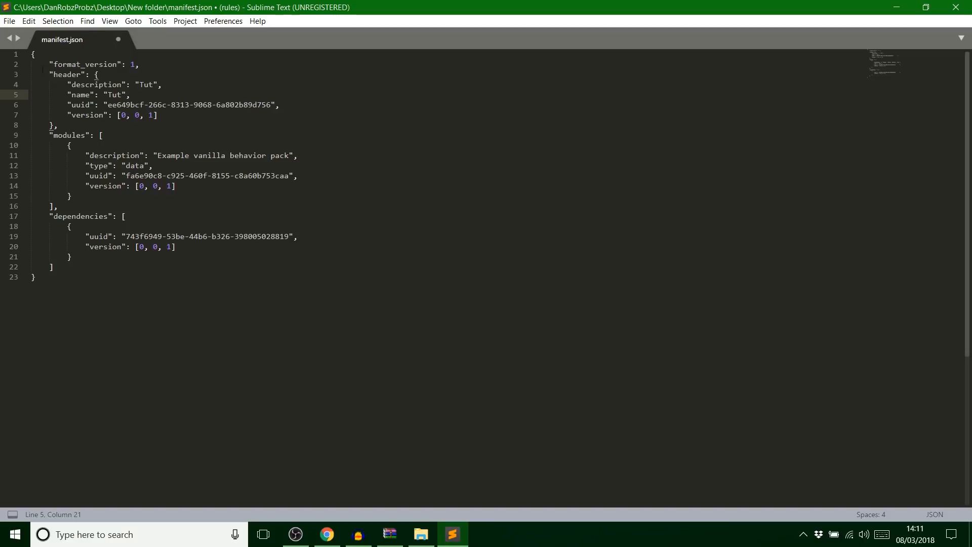
Step: Save the edited manifest as manifest.json in Desktop\New folder
left_click(9, 20)
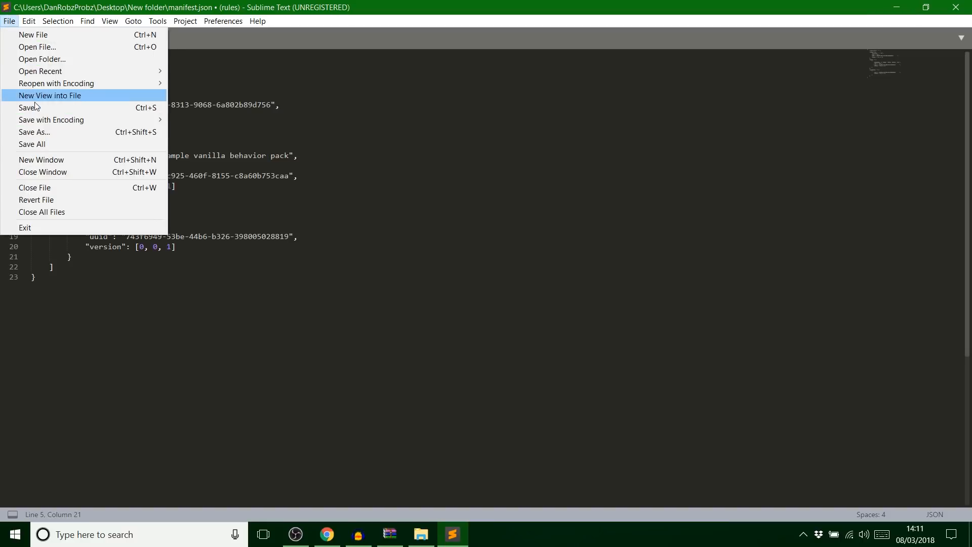
left_click(24, 108)
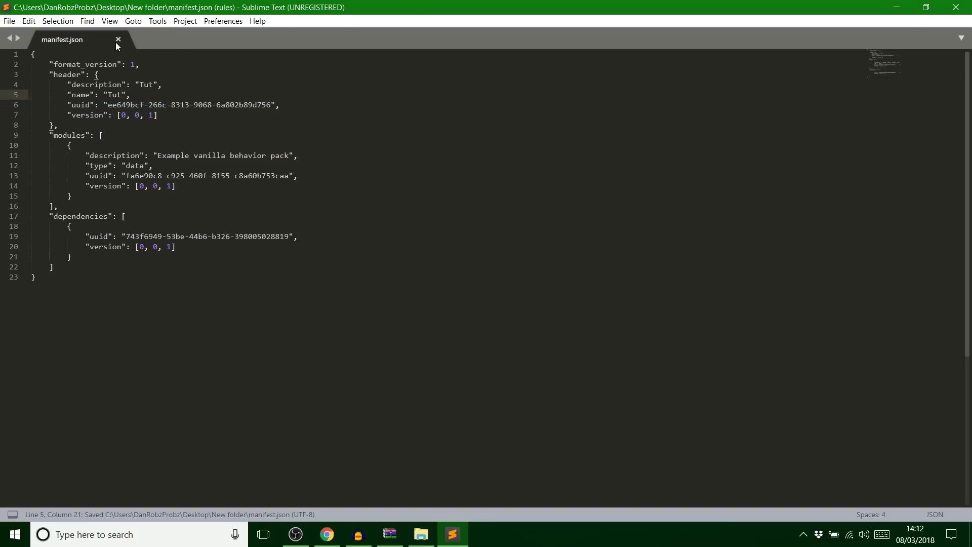
left_click(117, 40)
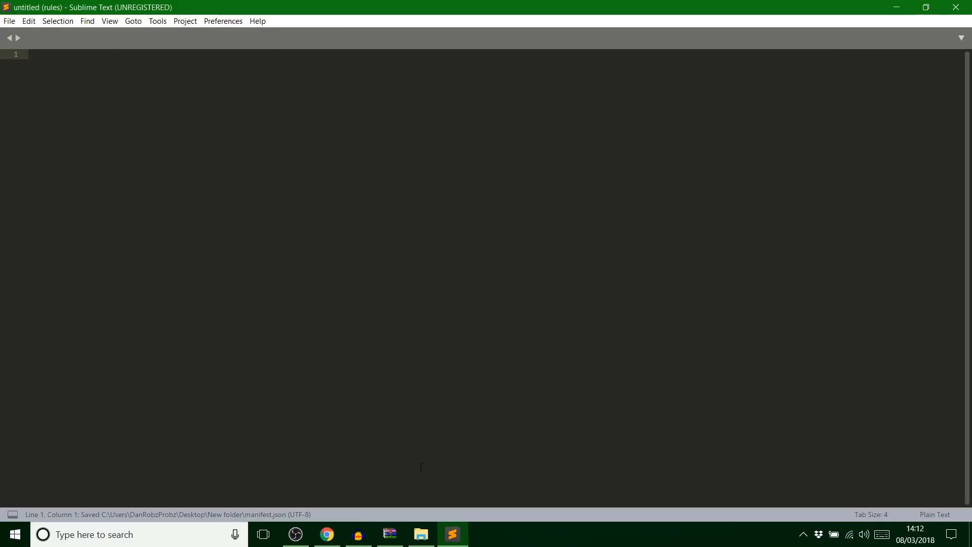
Step: Navigate loot_tables/entities in the pack folder and open pig.json in Sublime Text
left_click(421, 533)
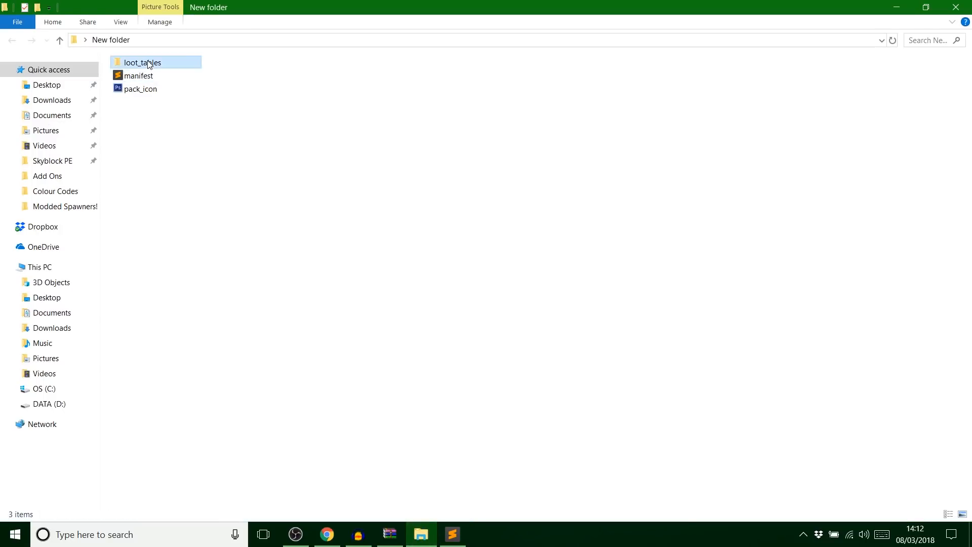
double_click(142, 62)
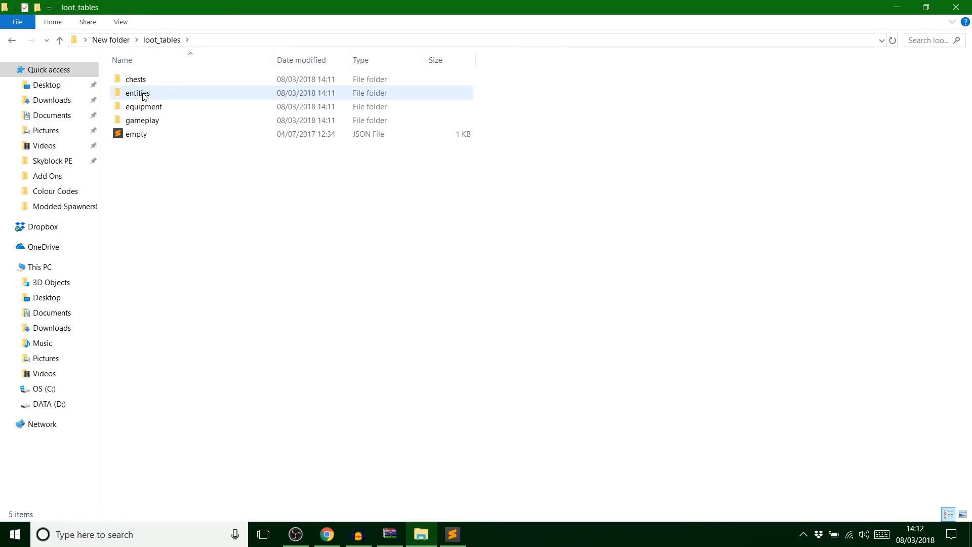
double_click(137, 93)
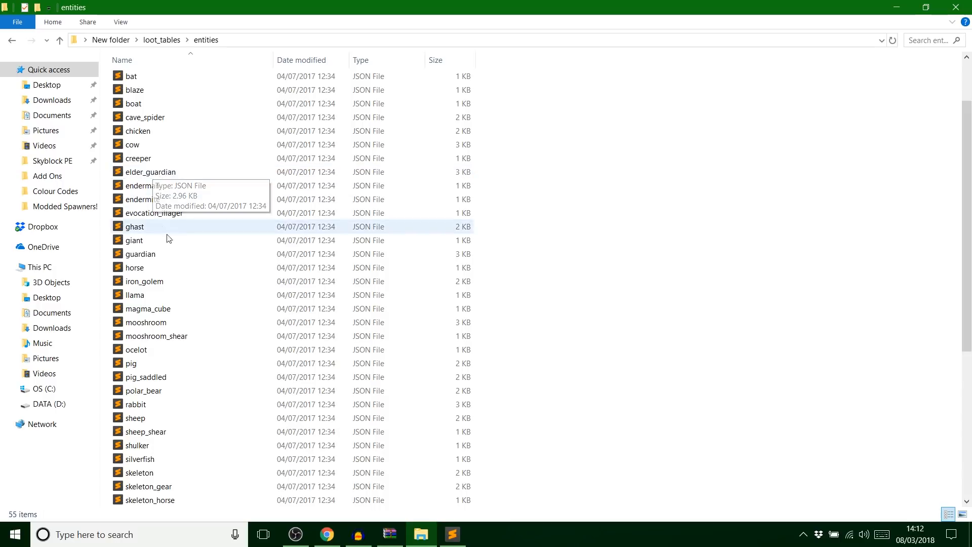
mouse_move(156, 364)
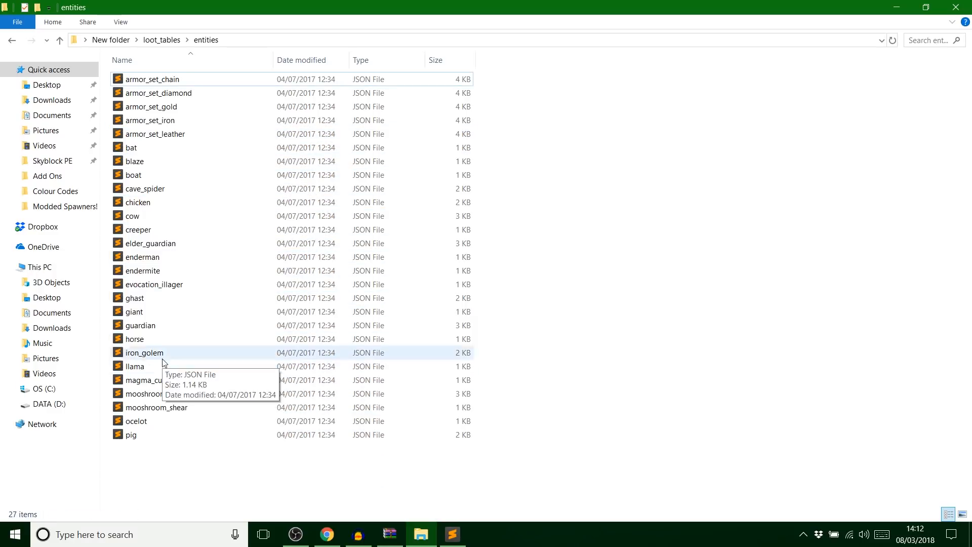
left_click(136, 420)
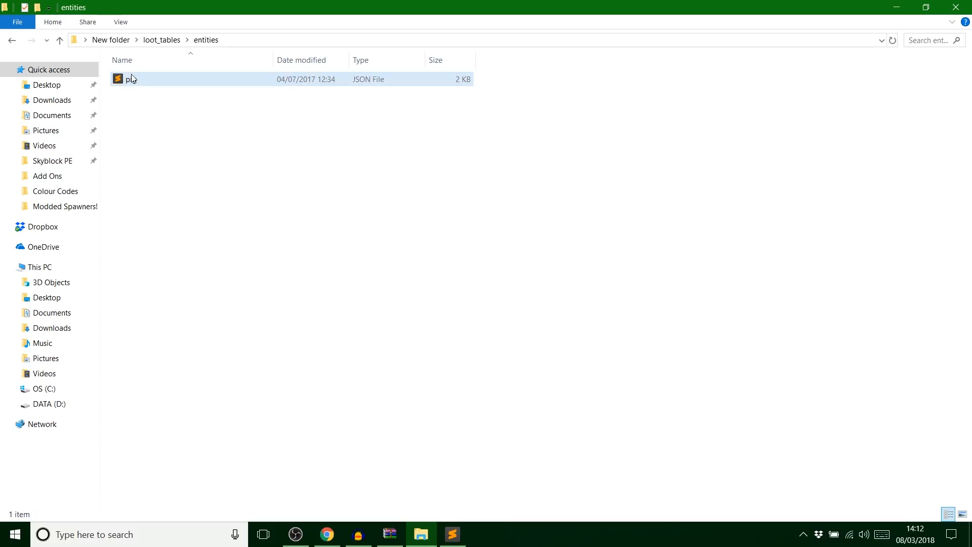
double_click(130, 79)
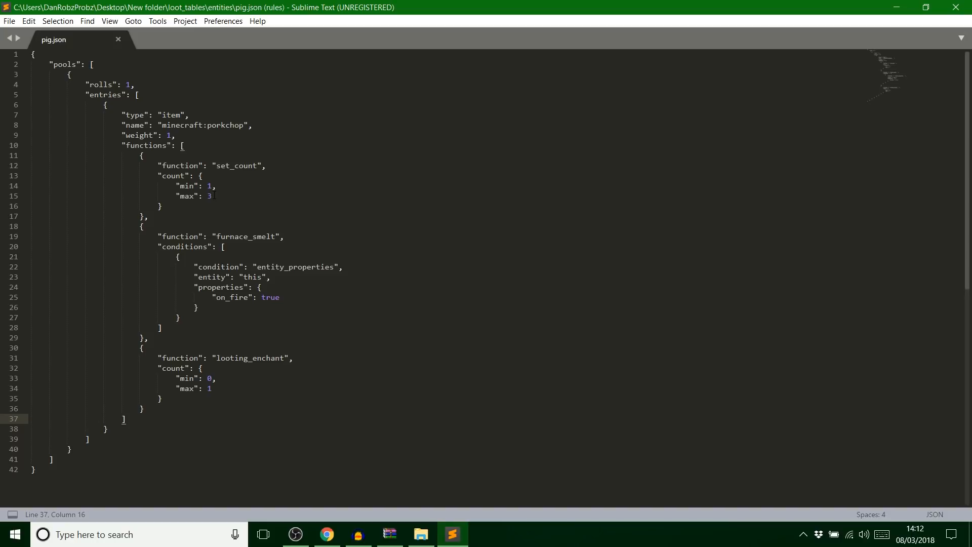
Step: Review the pig loot table's function keys and looting_enchant entry
double_click(180, 165)
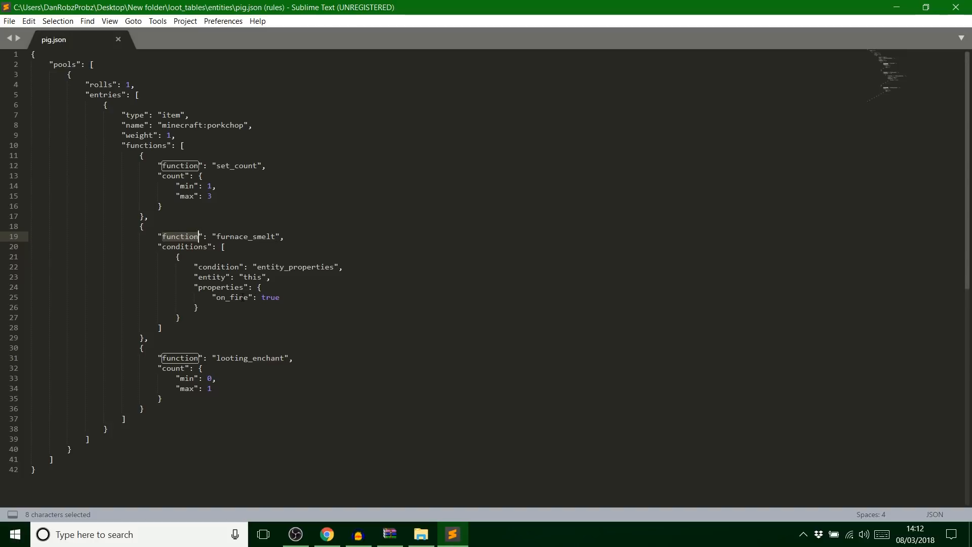
double_click(233, 298)
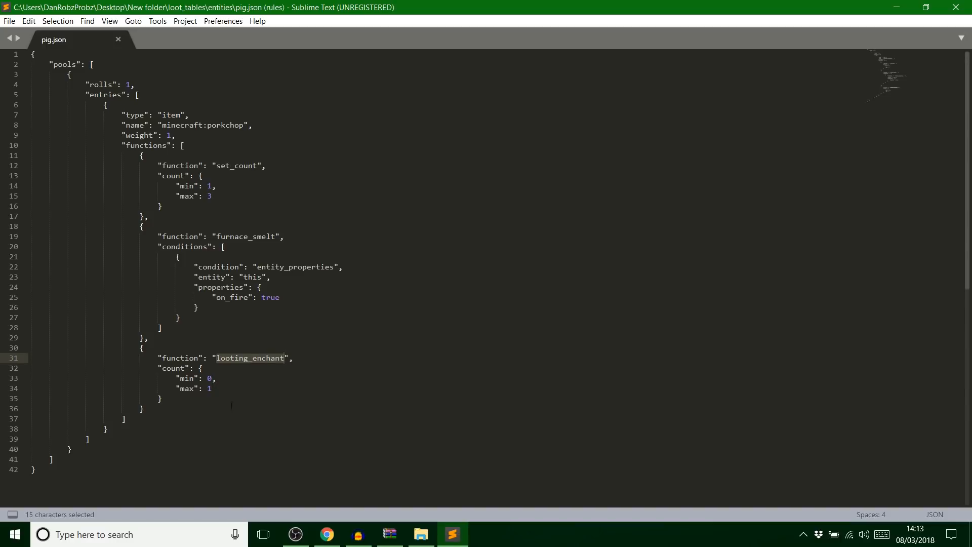
left_click(211, 389)
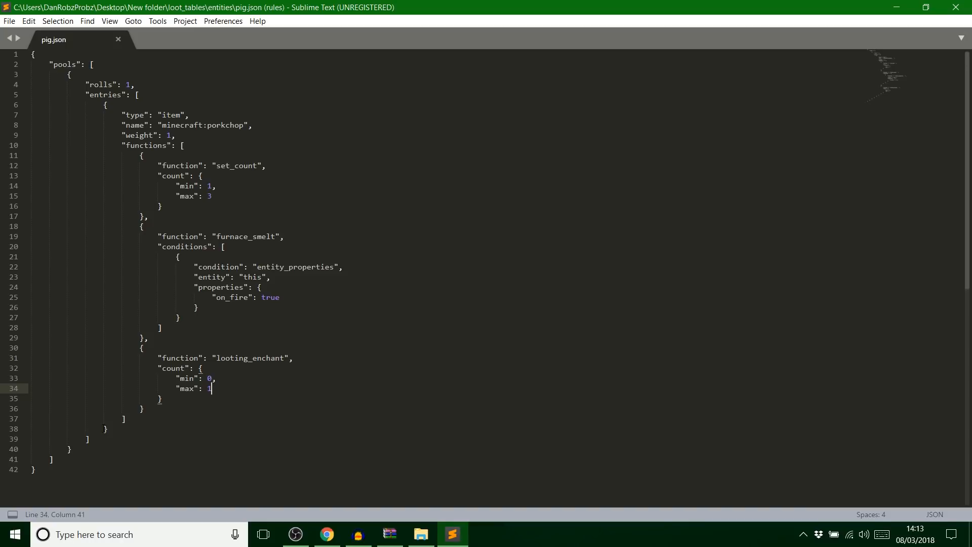
left_click(90, 430)
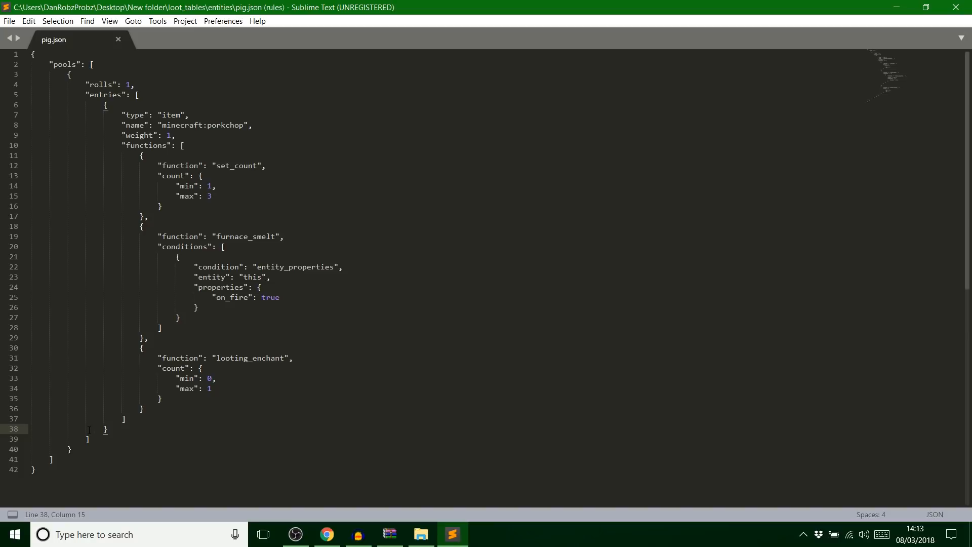
Step: Copy the entire pig.json contents and switch to the loot table generator
key("ctrl+a")
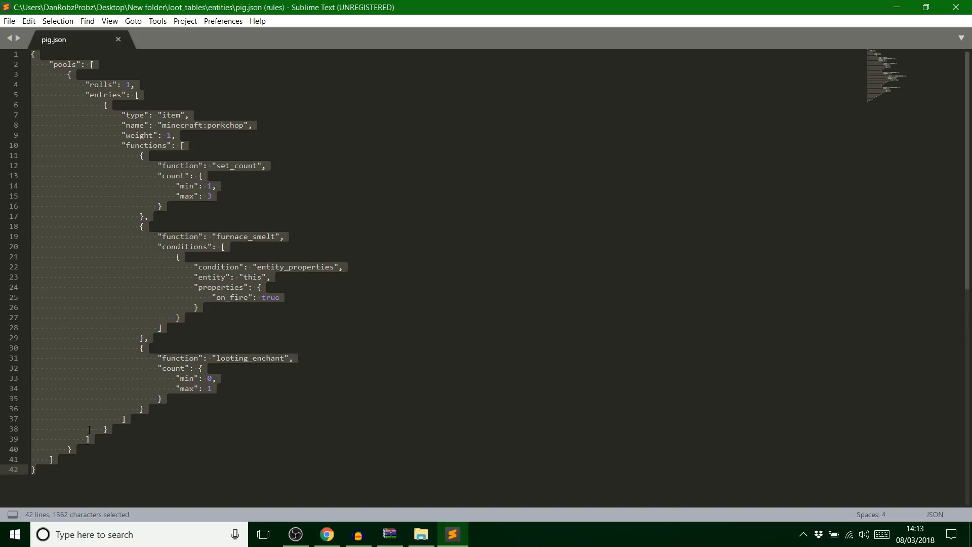
key("ctrl+c")
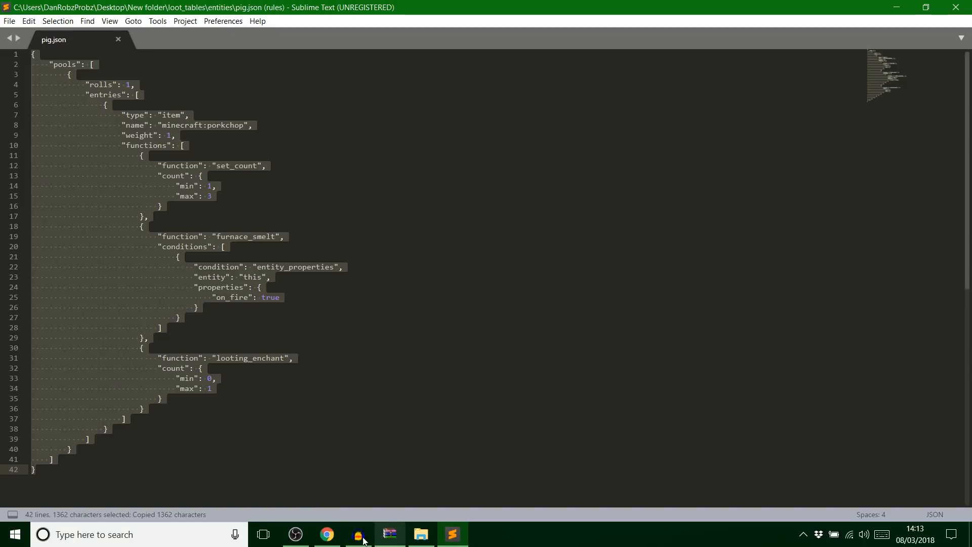
left_click(326, 535)
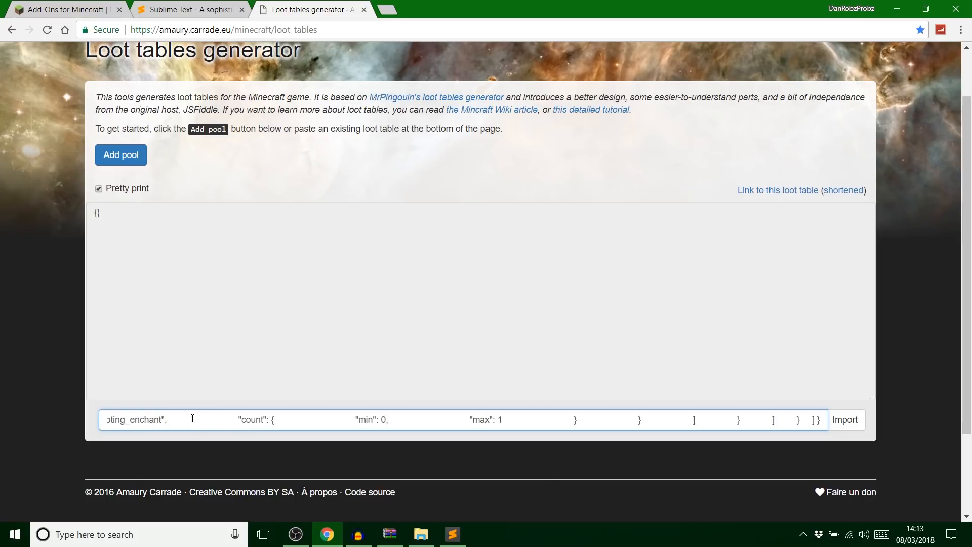
mouse_move(799, 405)
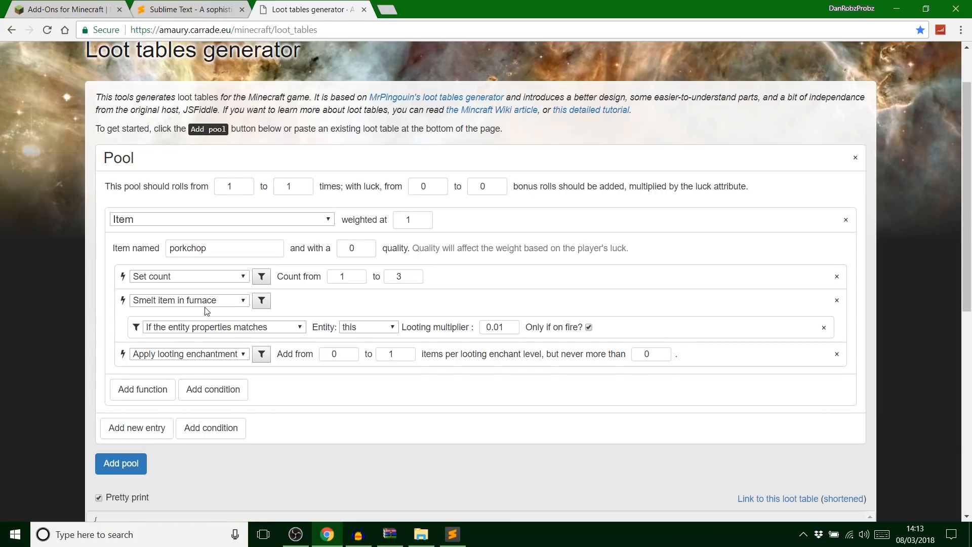
Step: Import the pasted pig loot table so its porkchop pool and functions become editable fields
scroll("down", 3)
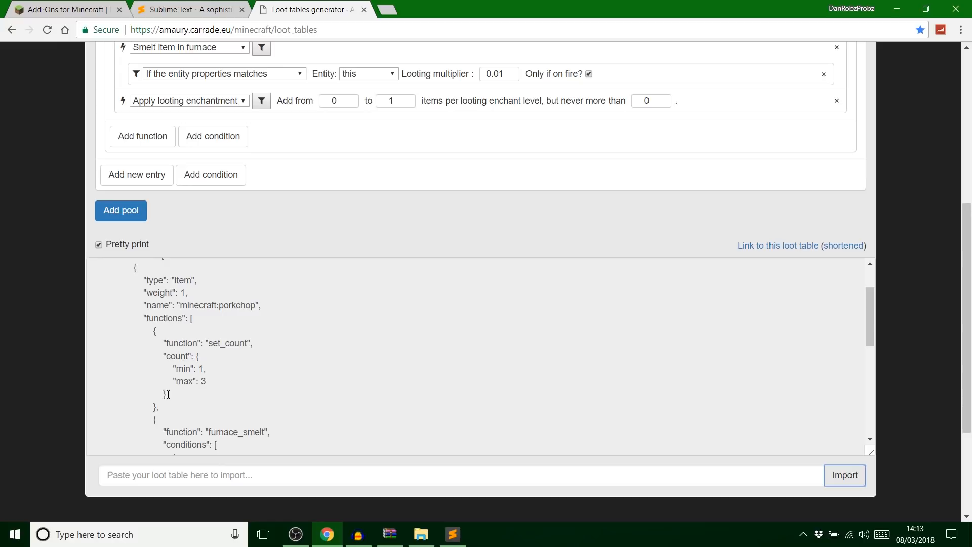
left_click(452, 533)
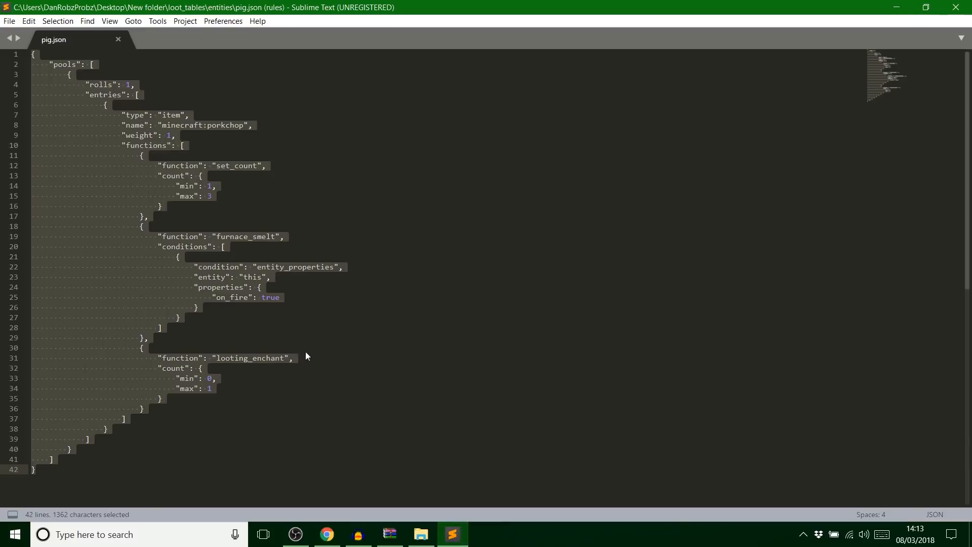
left_click(326, 535)
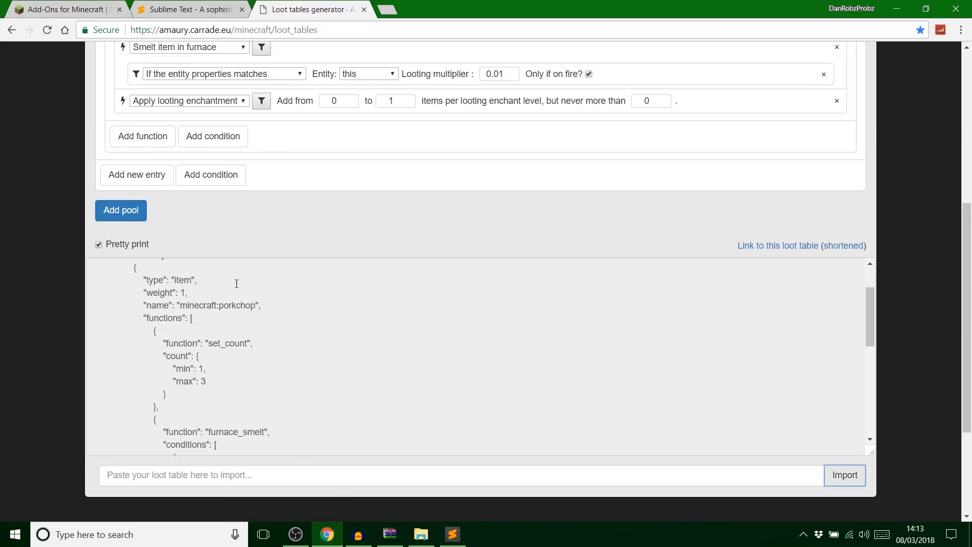
scroll("up", 3)
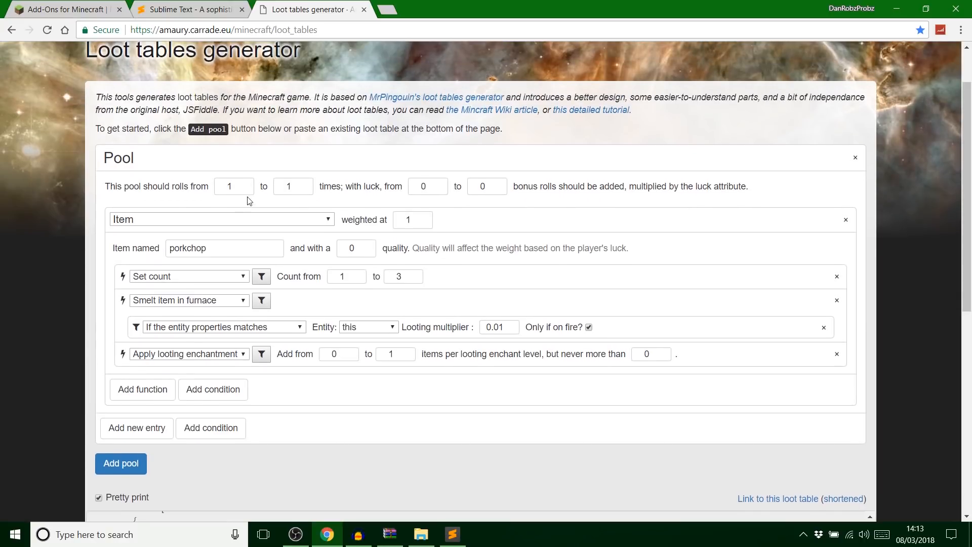
mouse_move(323, 306)
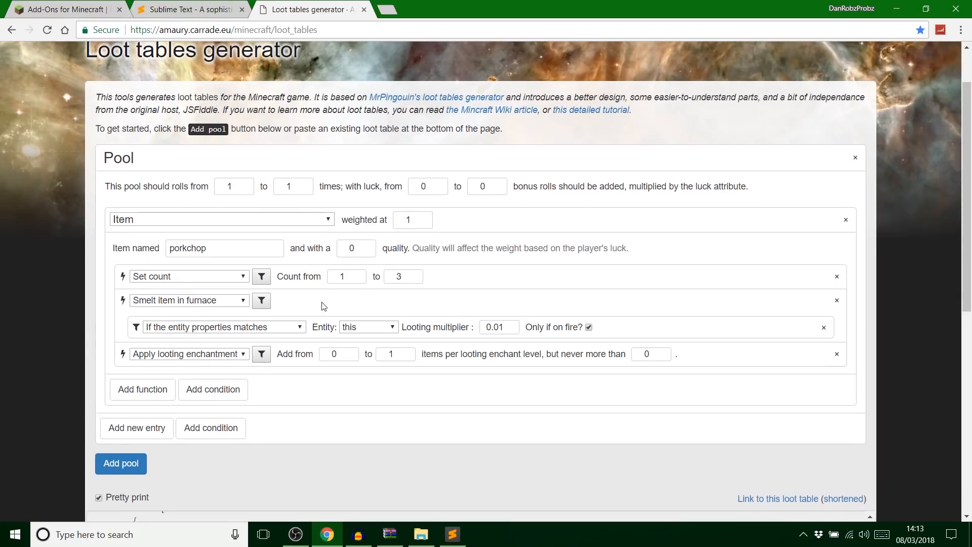
left_click(171, 248)
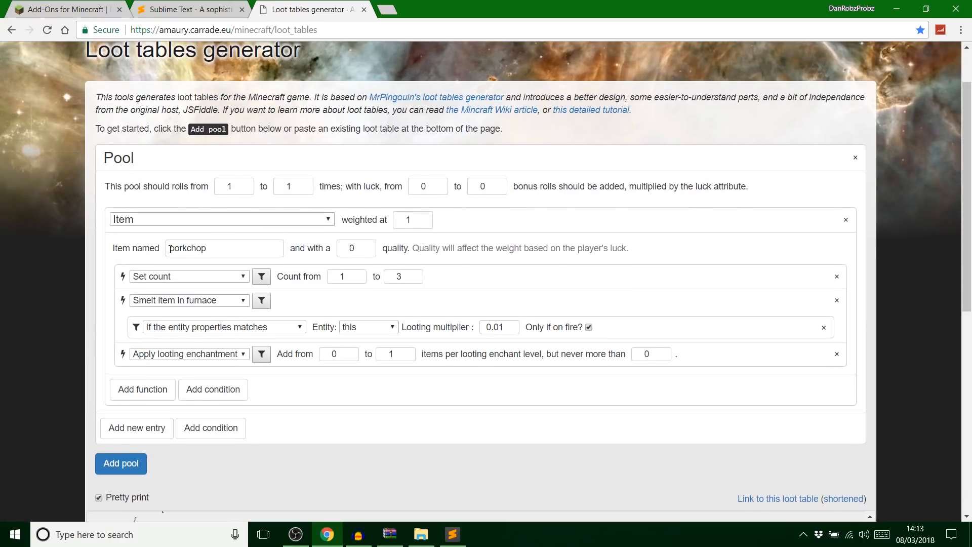
left_click(340, 276)
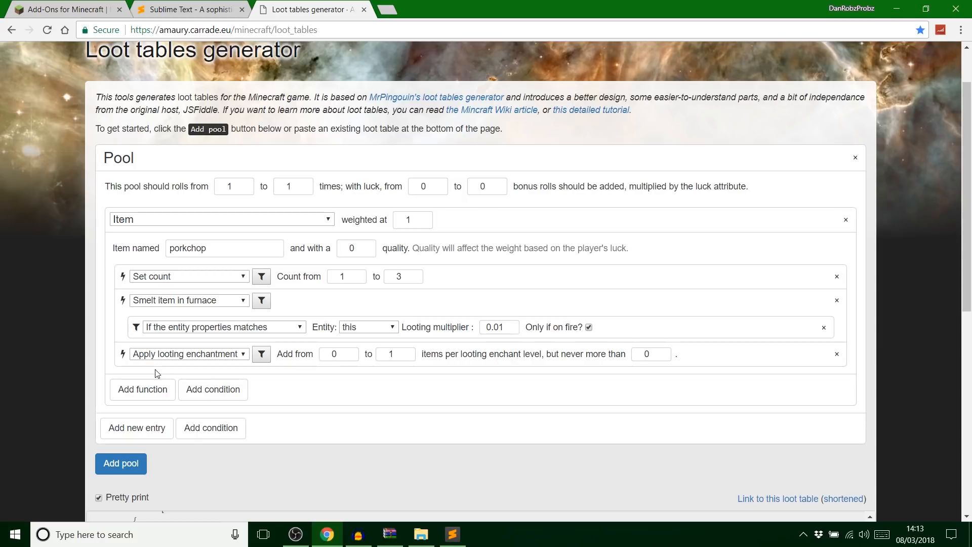
Step: Add a second item entry to the pool named apple
left_click(136, 427)
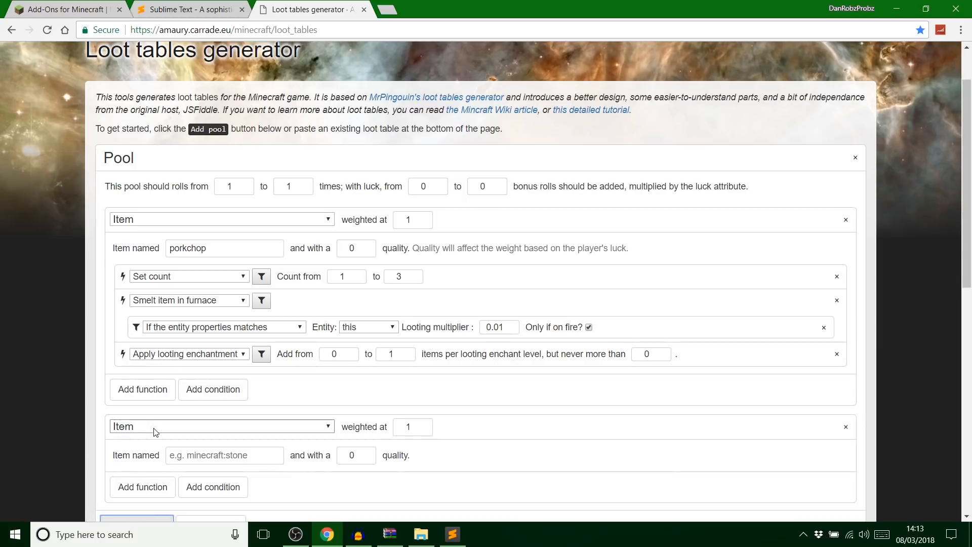
left_click(221, 427)
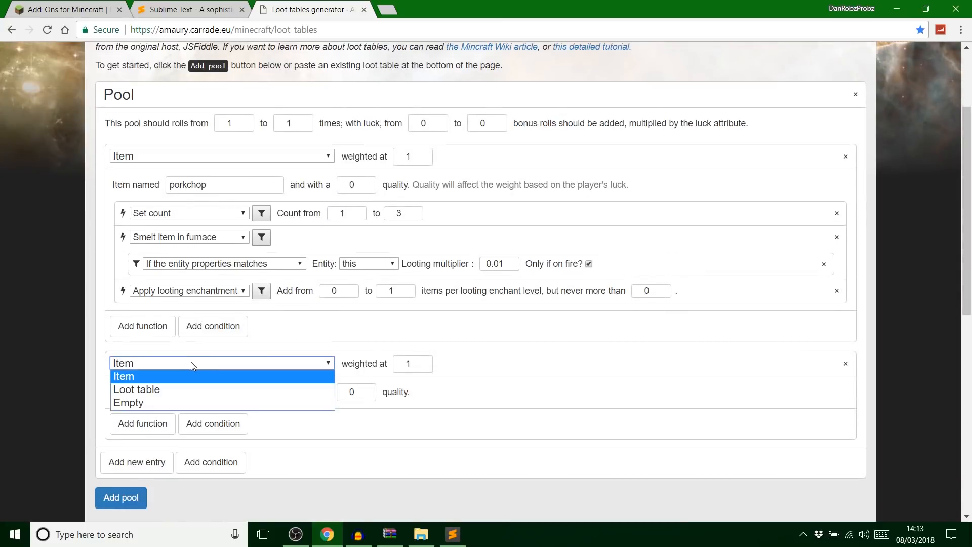
mouse_move(179, 402)
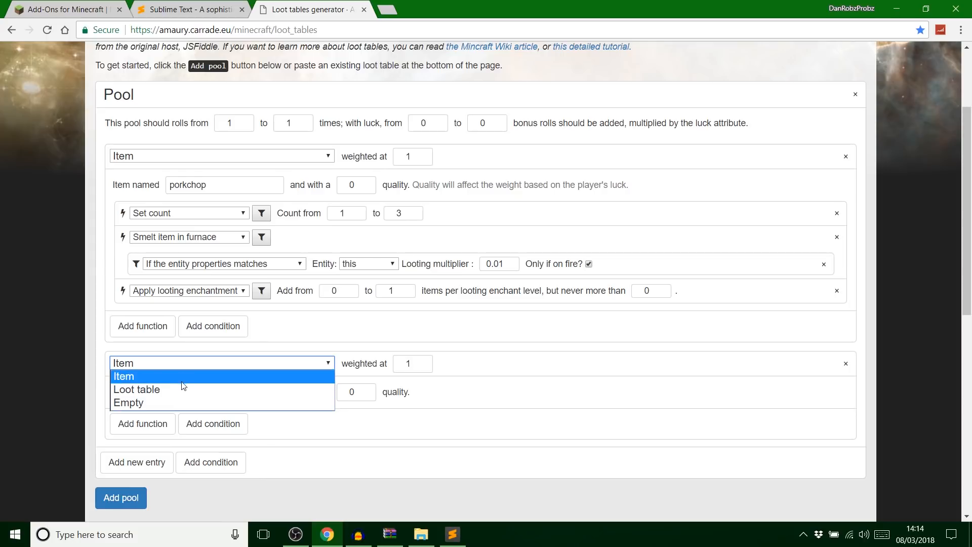
left_click(124, 376)
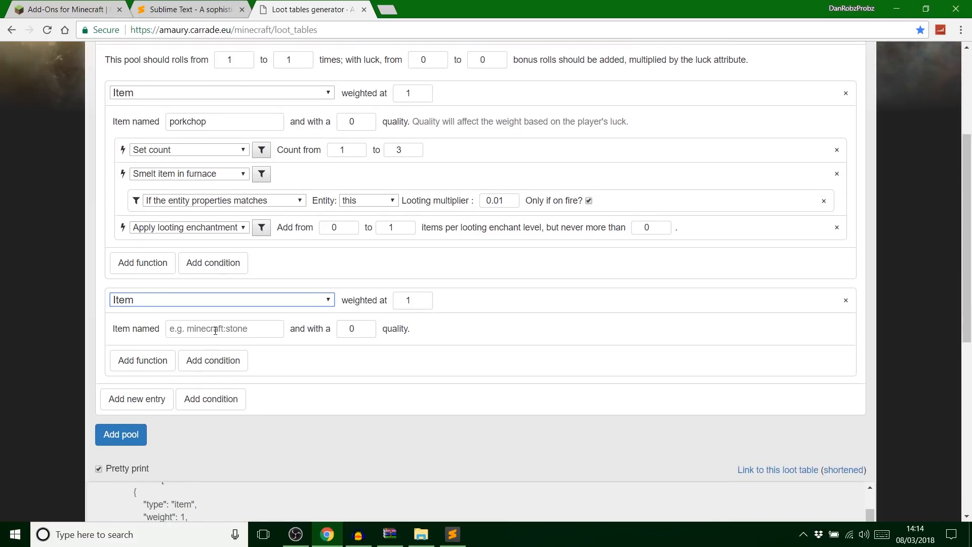
left_click(225, 328)
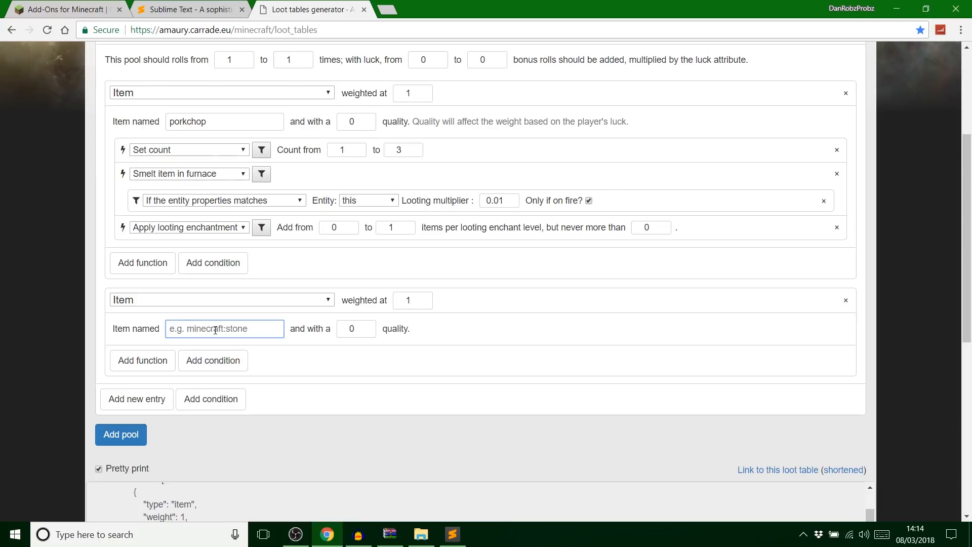
type("app")
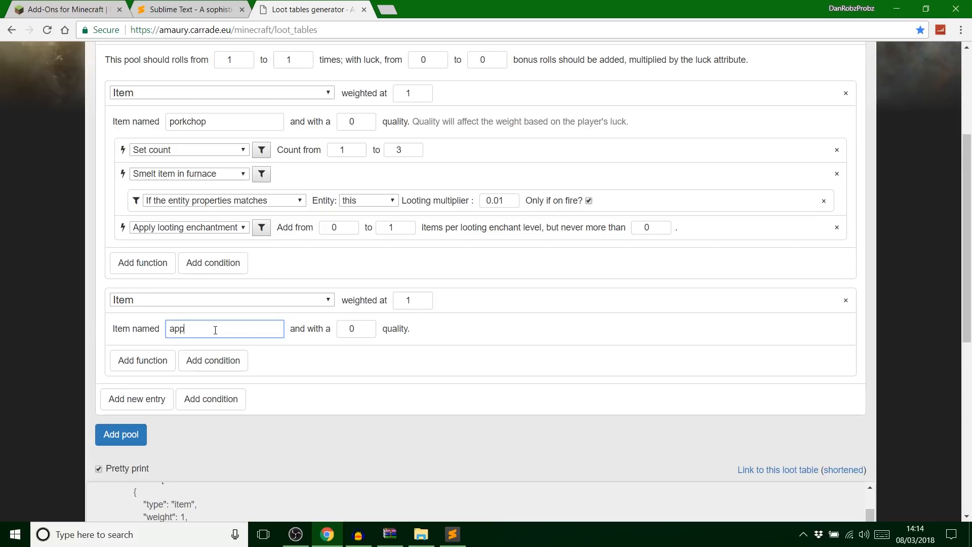
type("le")
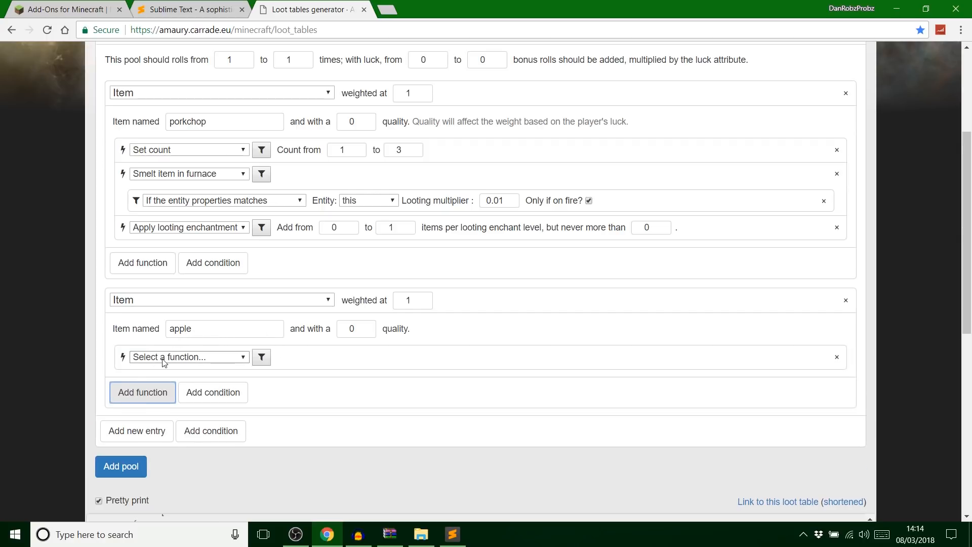
Step: Give the apple entry a Set count function from 0 to 1
left_click(188, 357)
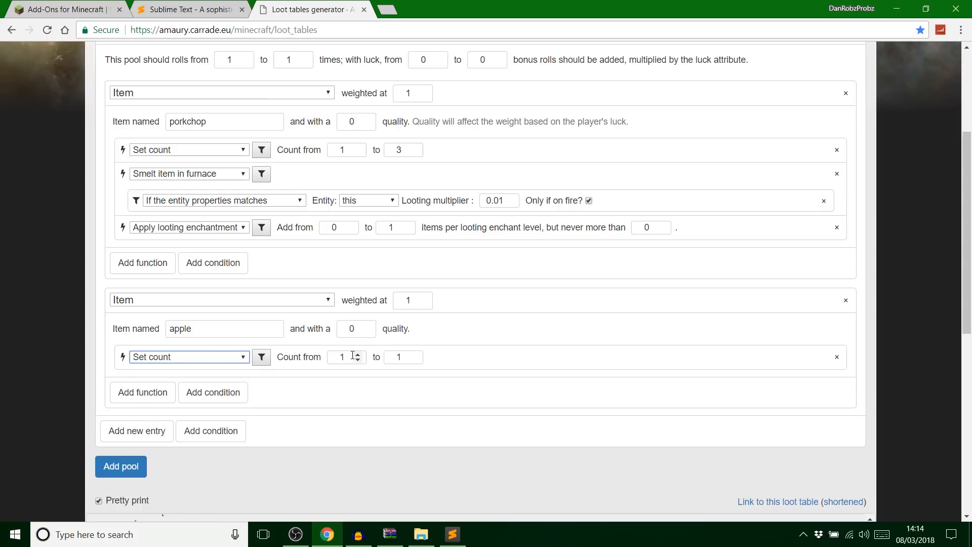
left_click(343, 356)
type("0")
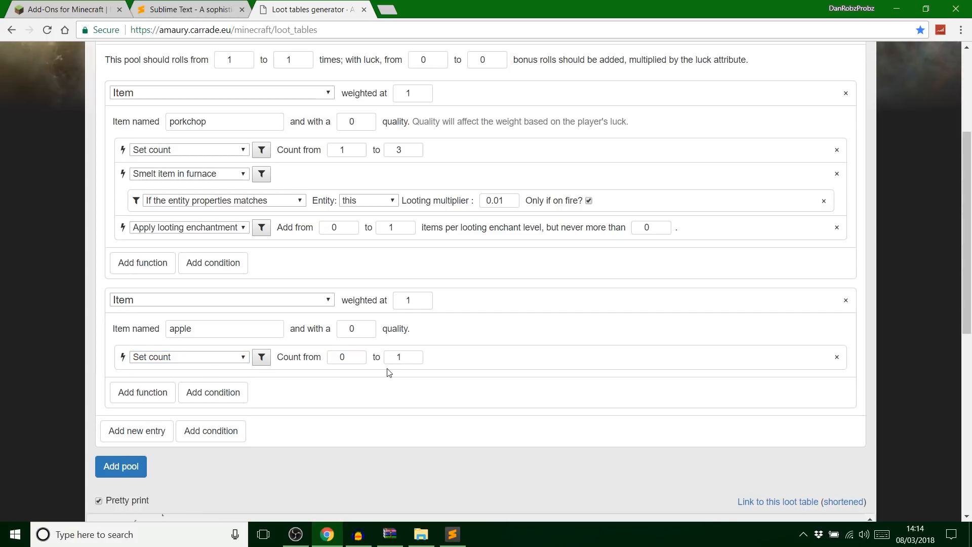
scroll("down", 3)
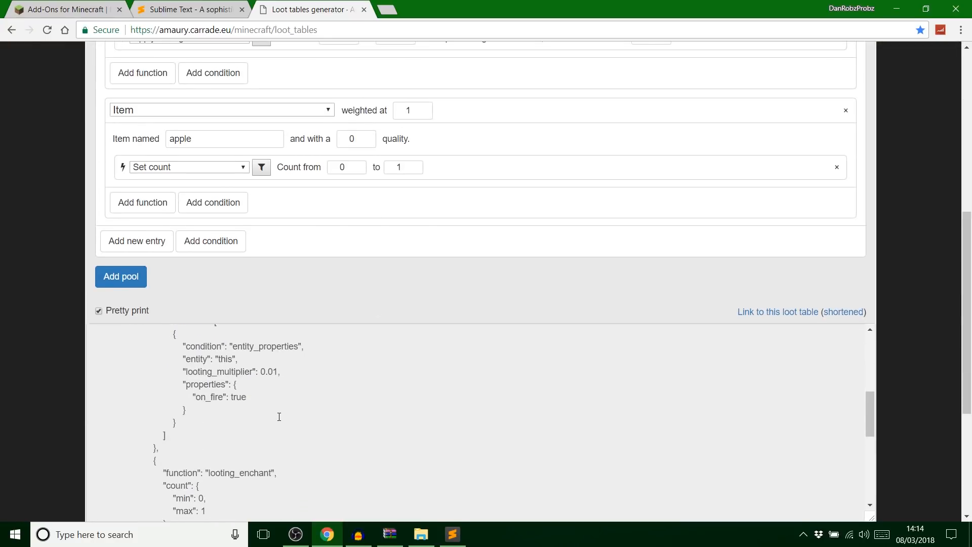
Step: Raise the apple entry's weight from 1 to 2, leaving porkchop weighted at 1
scroll("down", 3)
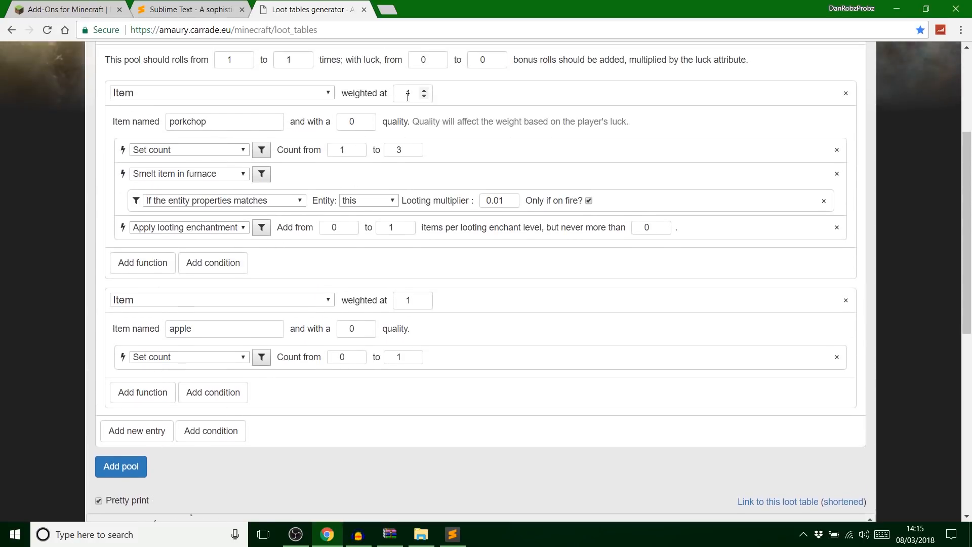
left_click(407, 93)
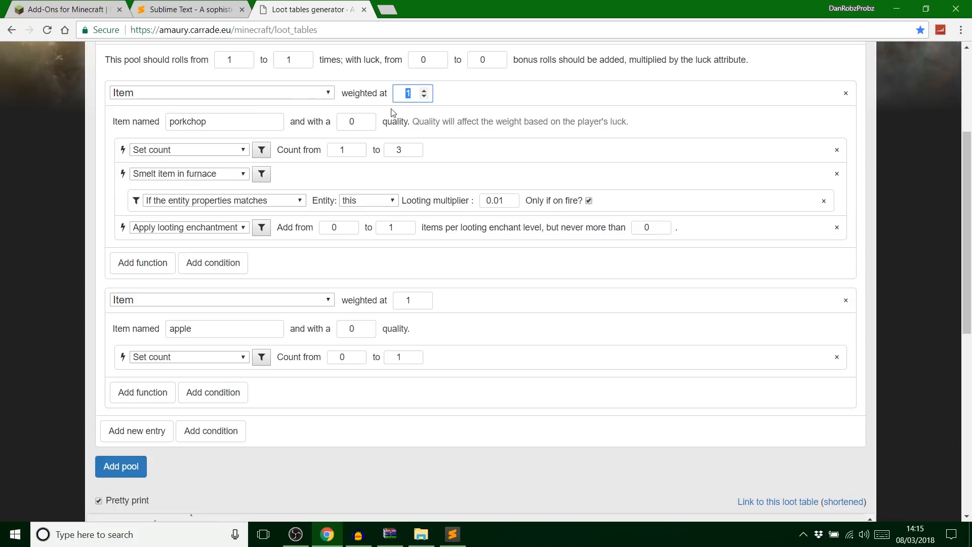
mouse_move(405, 191)
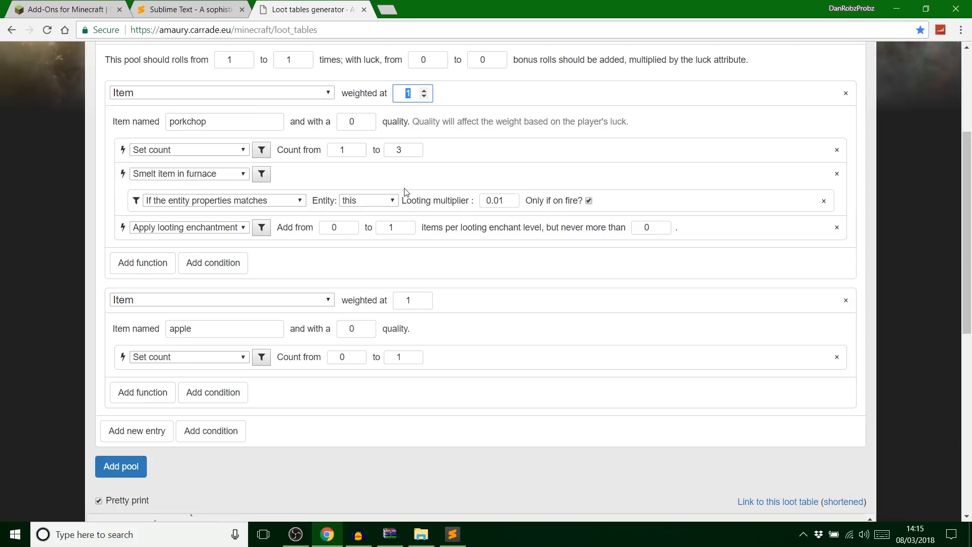
left_click(408, 299)
type("2")
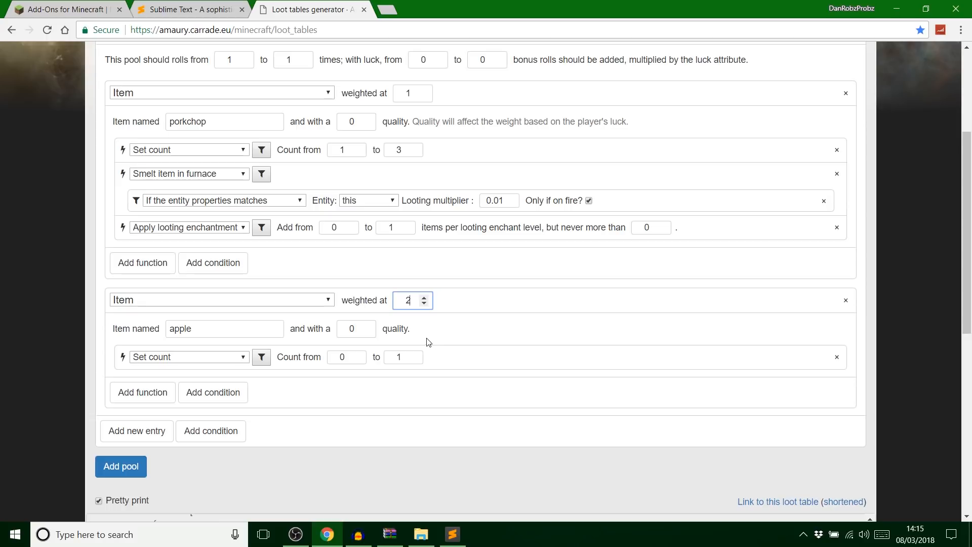
mouse_move(198, 318)
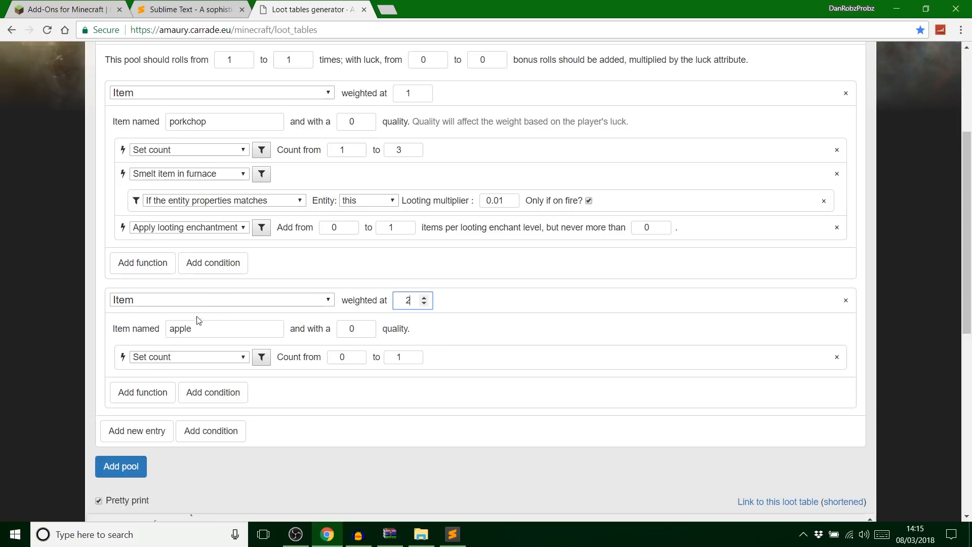
mouse_move(324, 273)
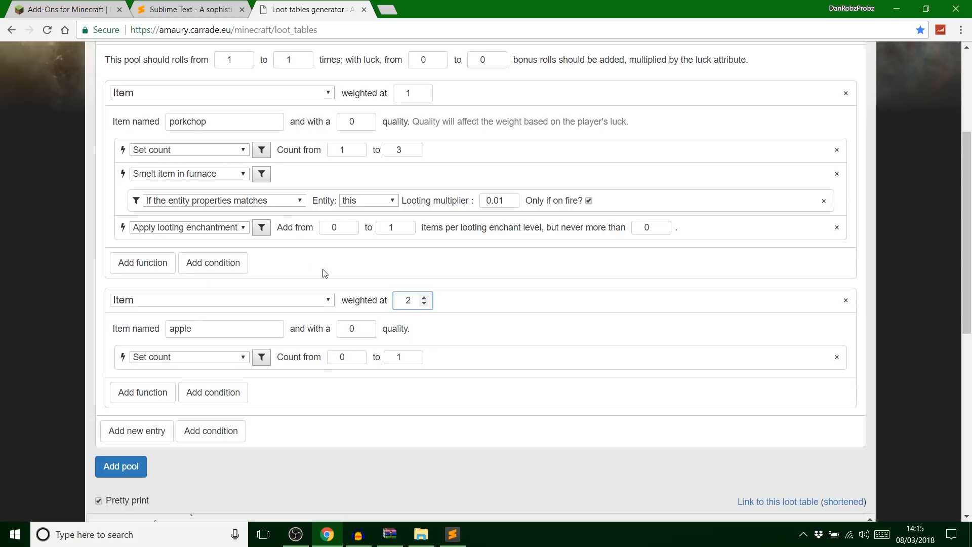
mouse_move(146, 473)
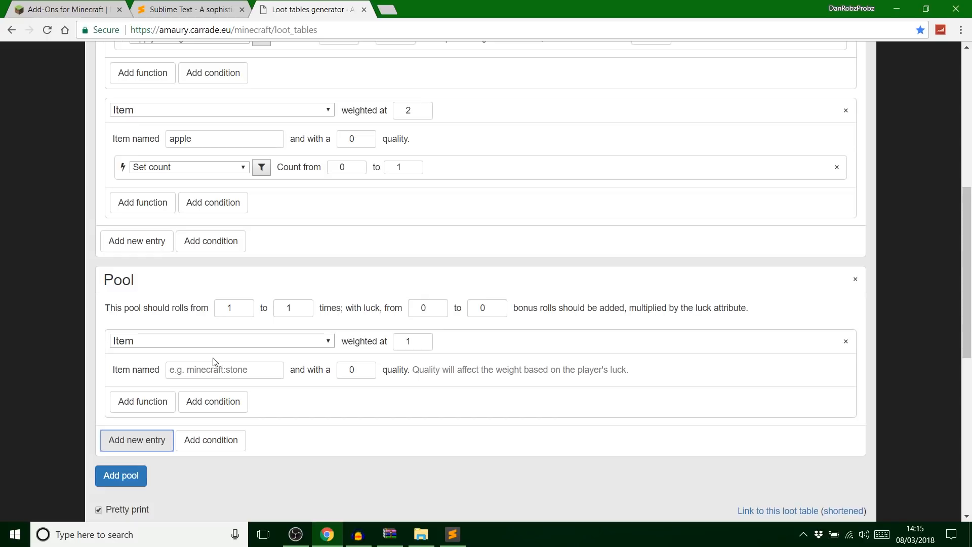
Step: Add a new pool with a wool entry and a Set count function dropping 0 to 4
type("wool")
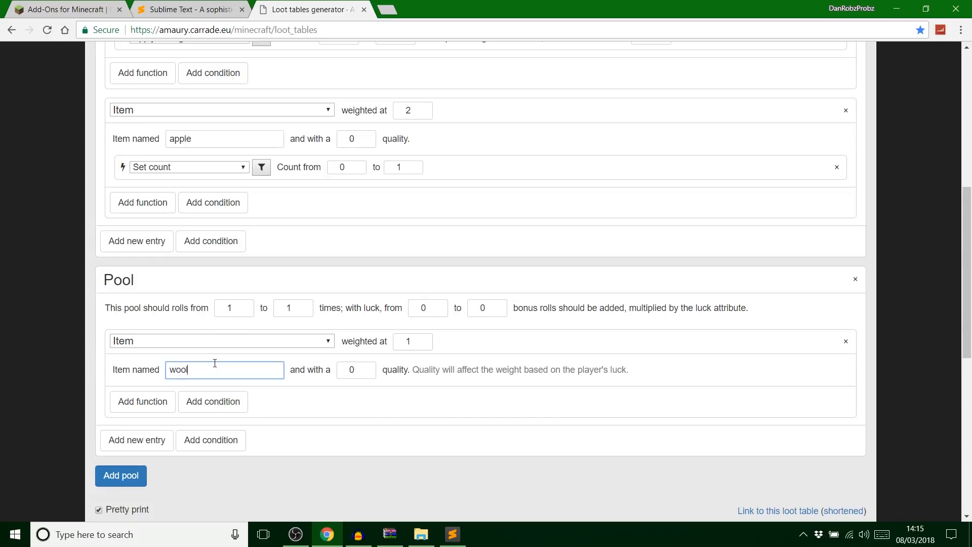
left_click(142, 401)
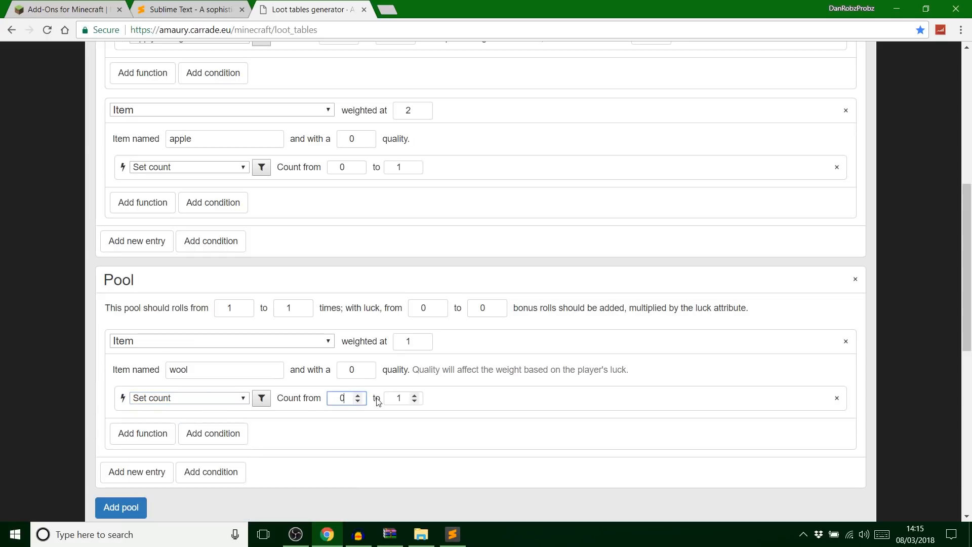
type("4")
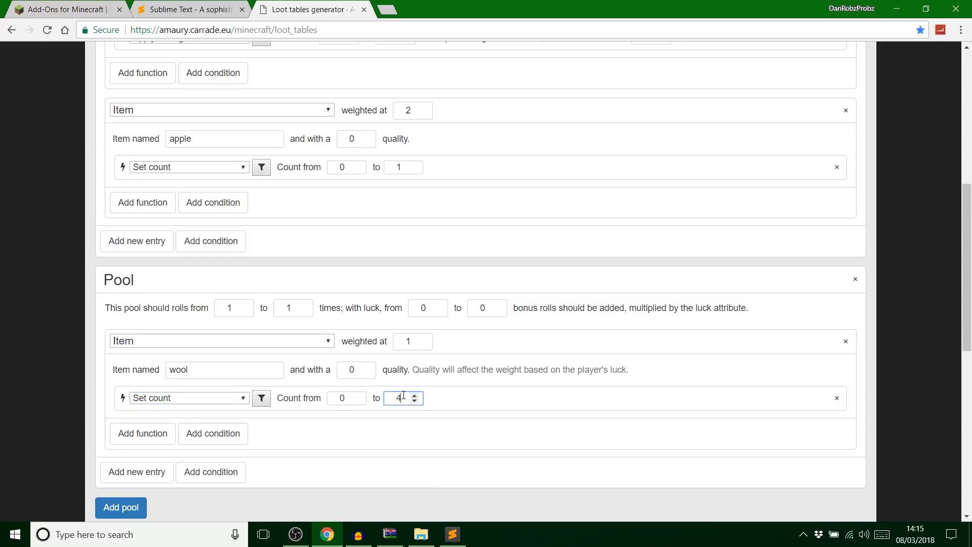
Step: Add a Set data value function ranging 0 to 15 to the wool entry and start a condition
left_click(141, 434)
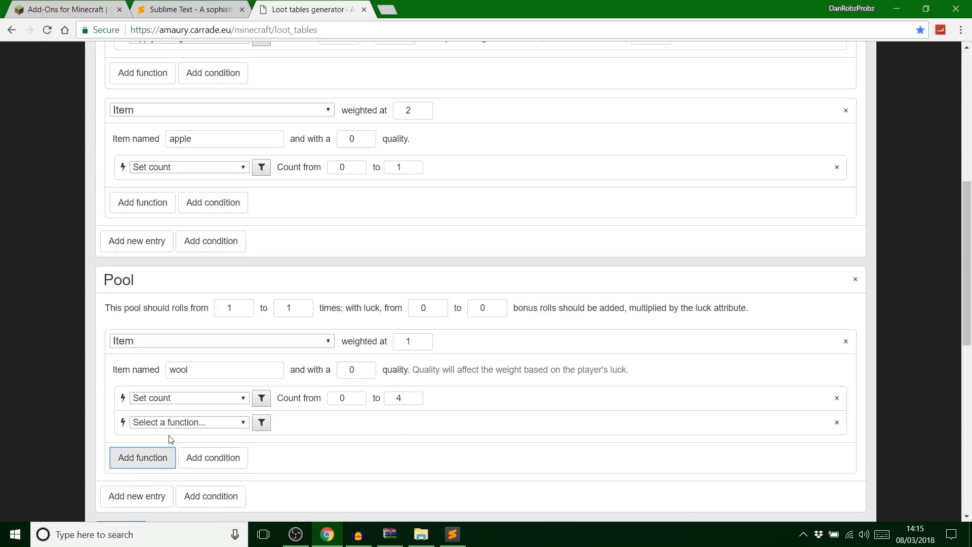
left_click(188, 422)
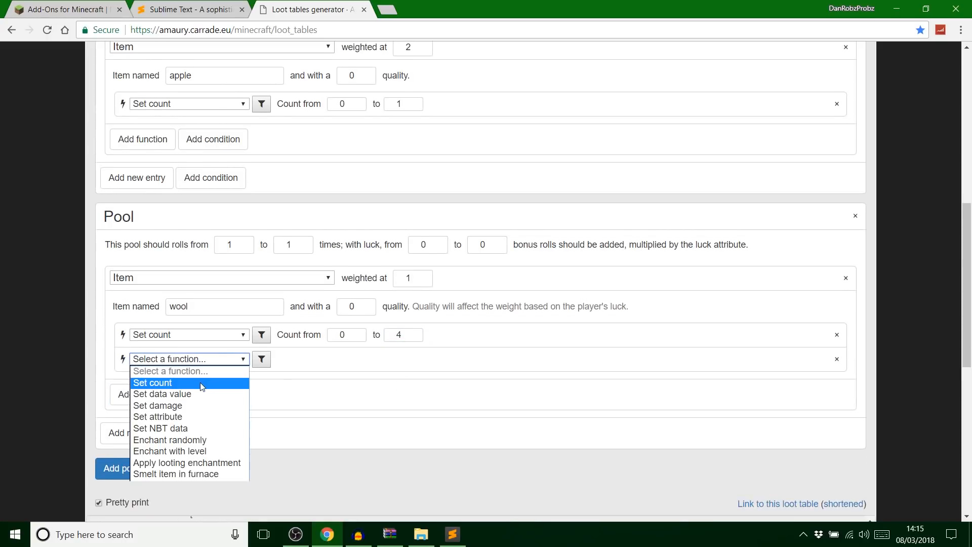
left_click(162, 394)
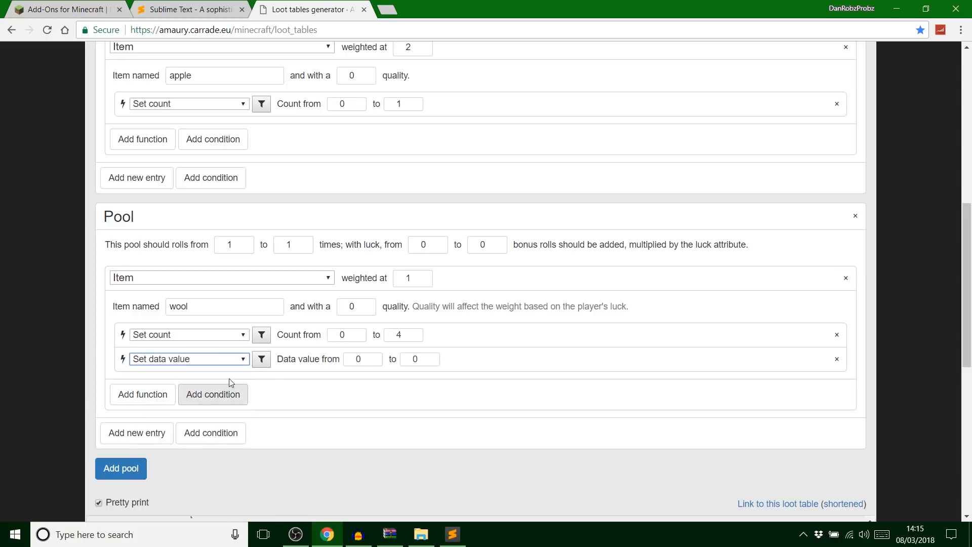
left_click(417, 358)
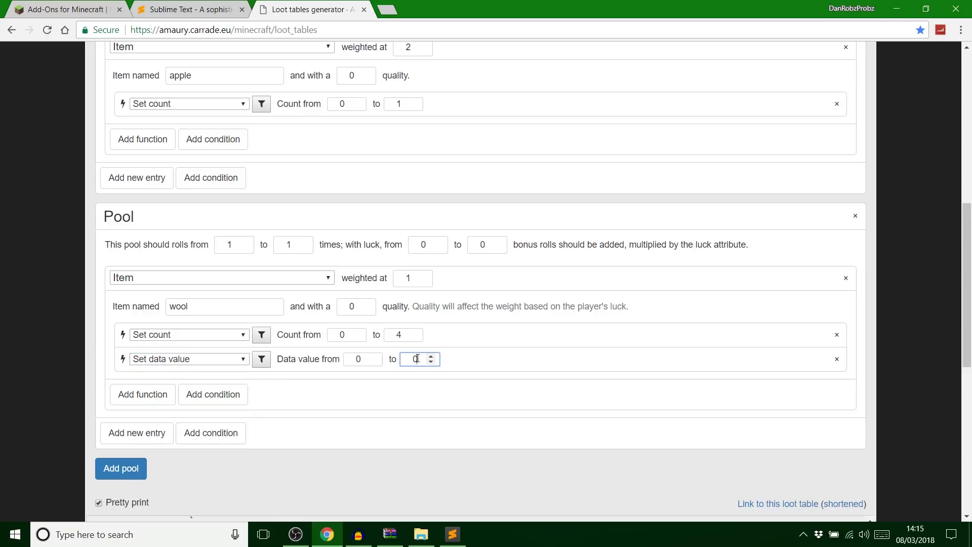
type("15")
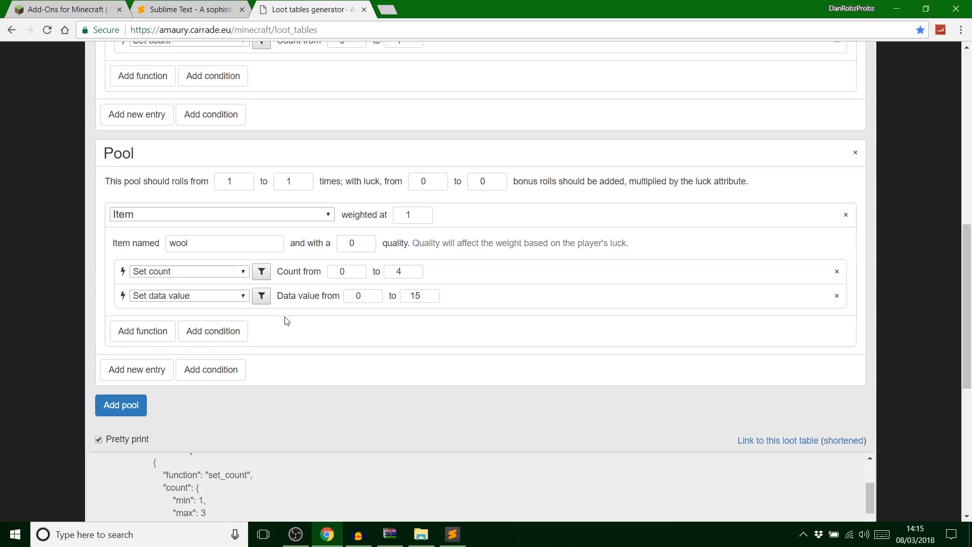
left_click(212, 331)
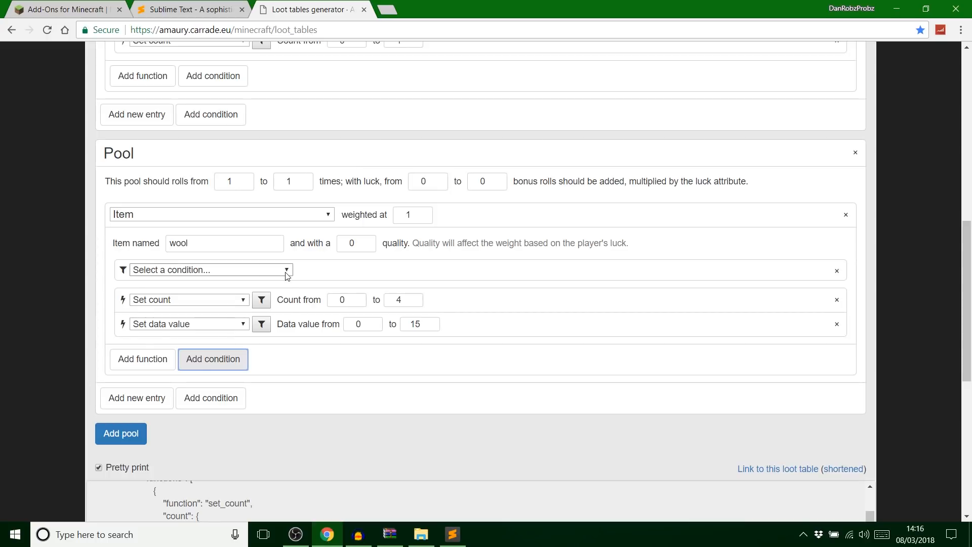
Step: Require the pig to be killed by a player for wool, then copy the generated loot table JSON
left_click(209, 269)
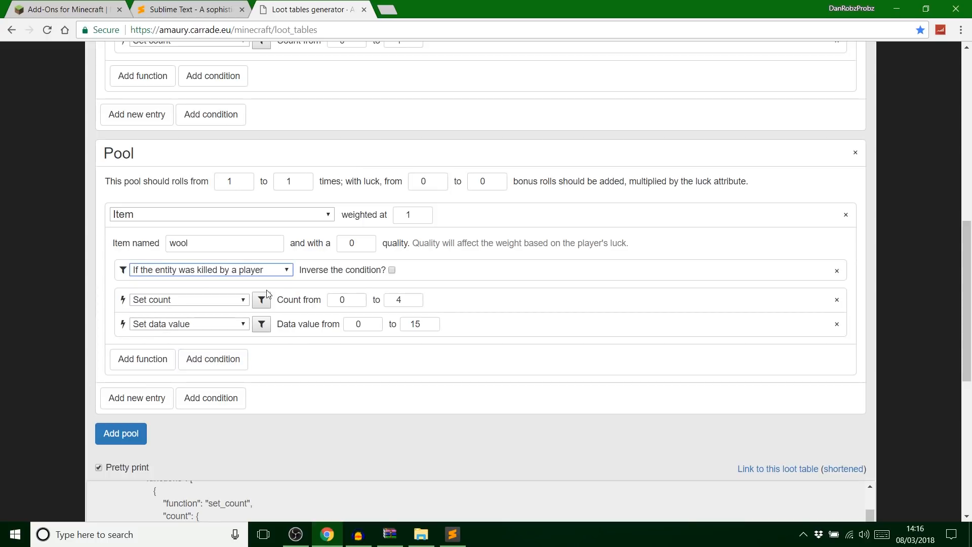
mouse_move(261, 288)
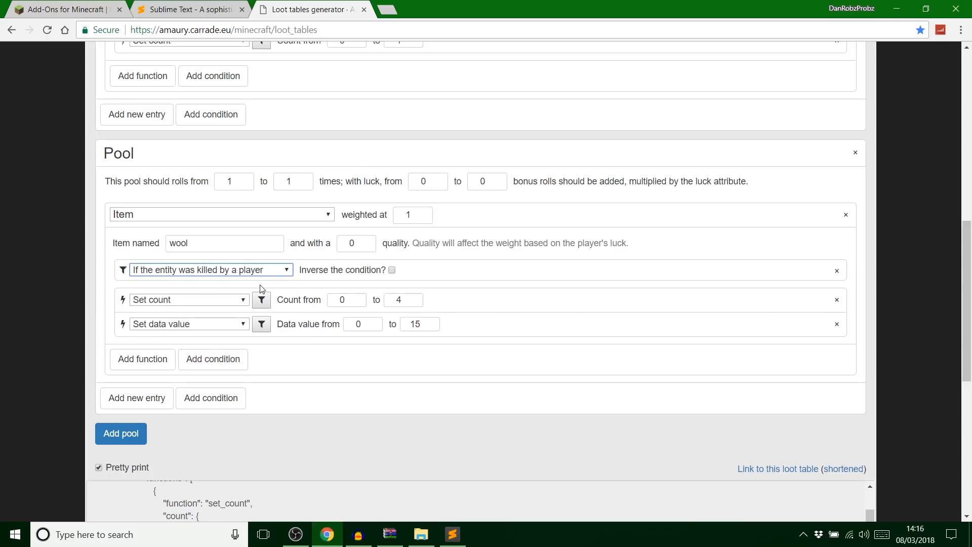
mouse_move(213, 284)
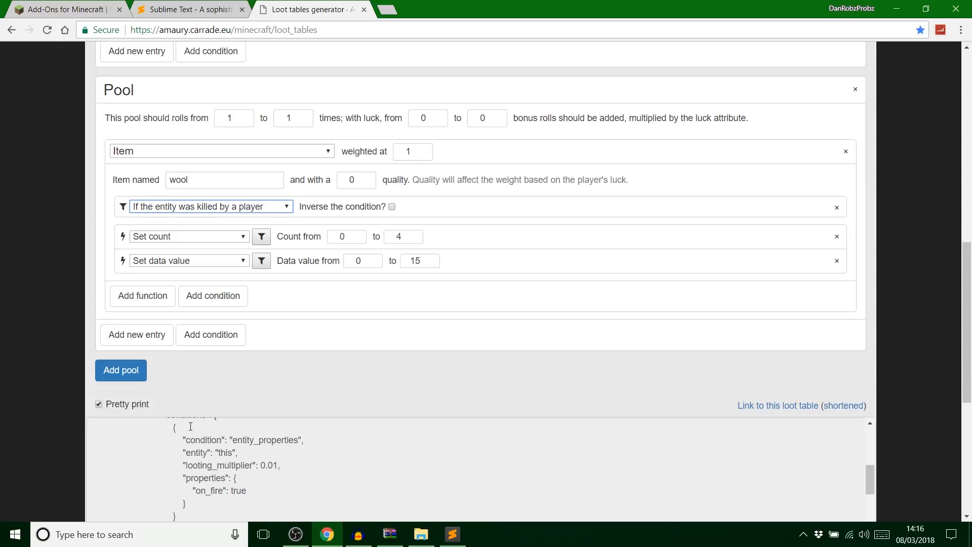
scroll("down", 3)
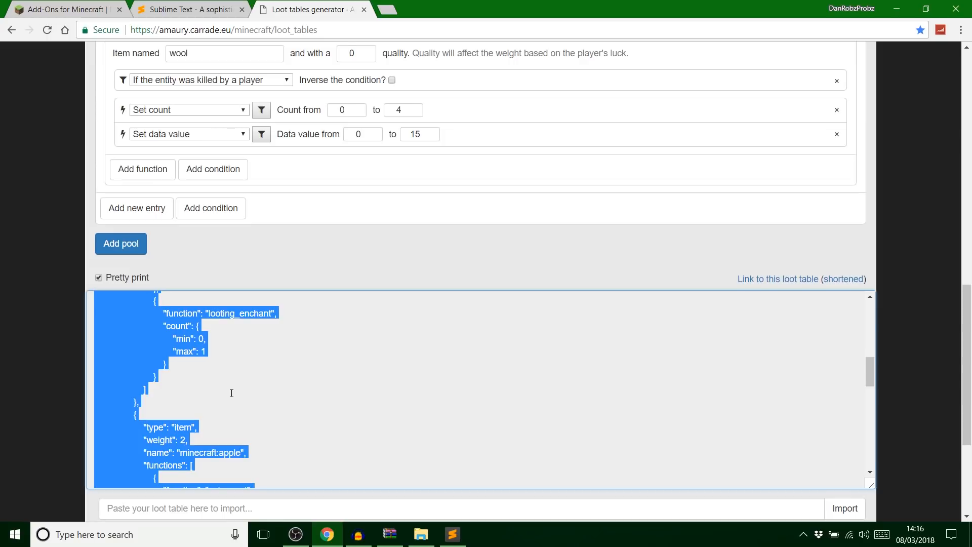
mouse_move(225, 336)
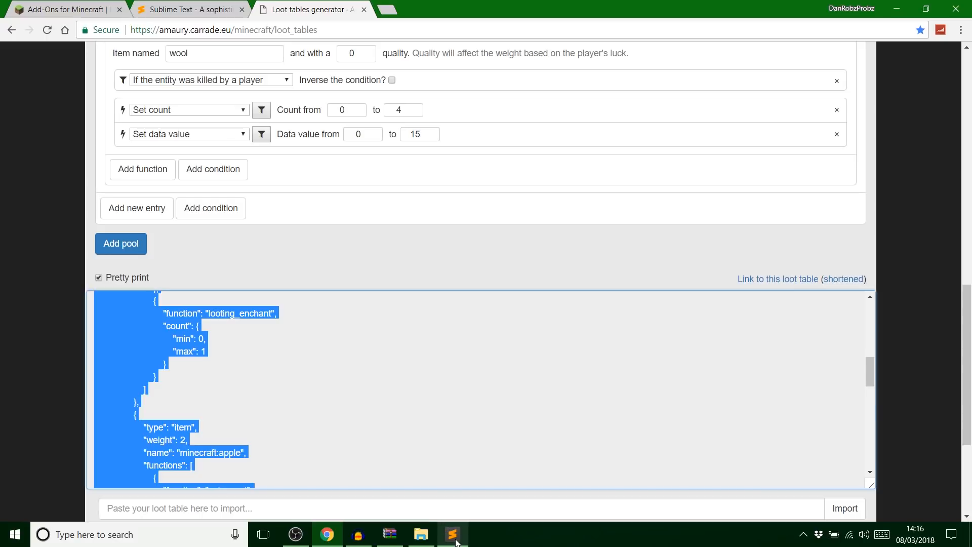
Step: Review the pasted porkchop, apple and wool loot table in pig.json in Sublime Text
left_click(451, 533)
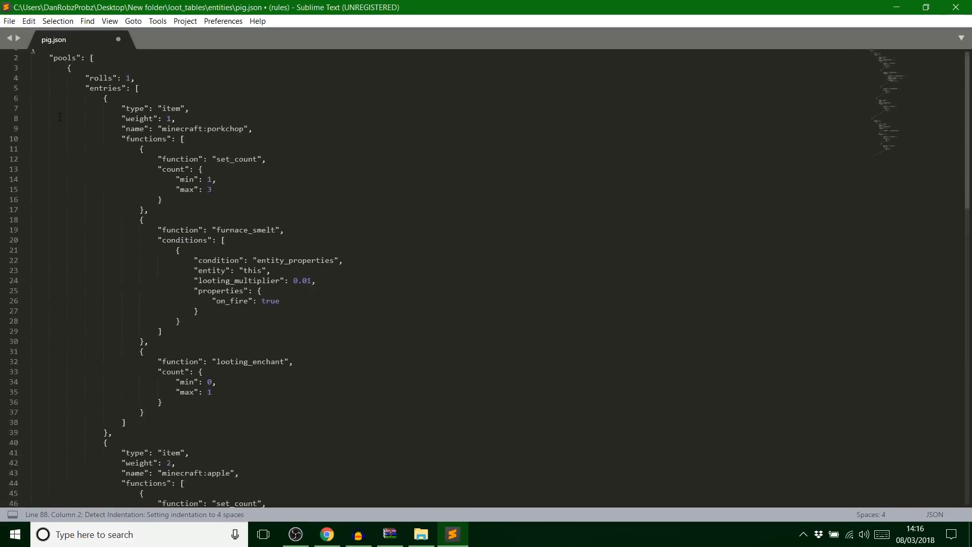
scroll("down", 3)
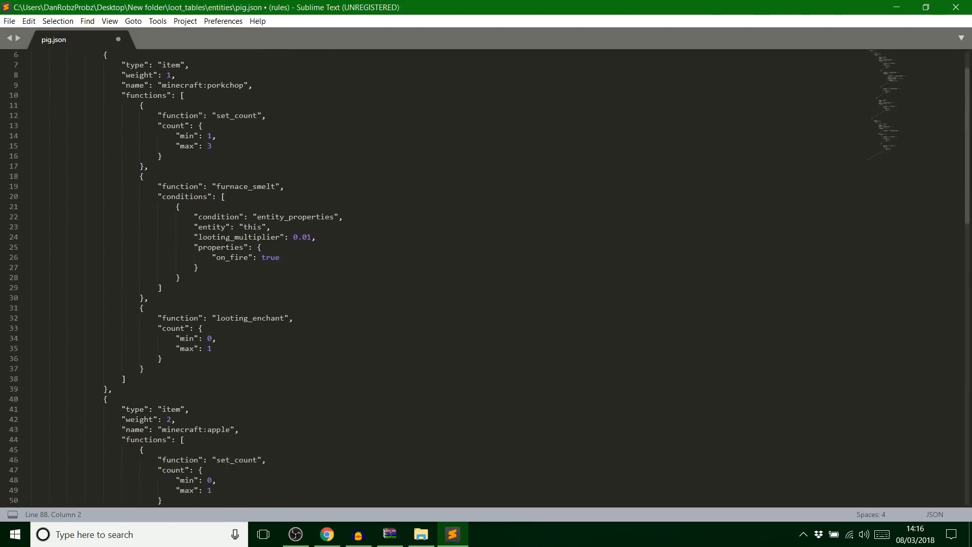
scroll("down", 3)
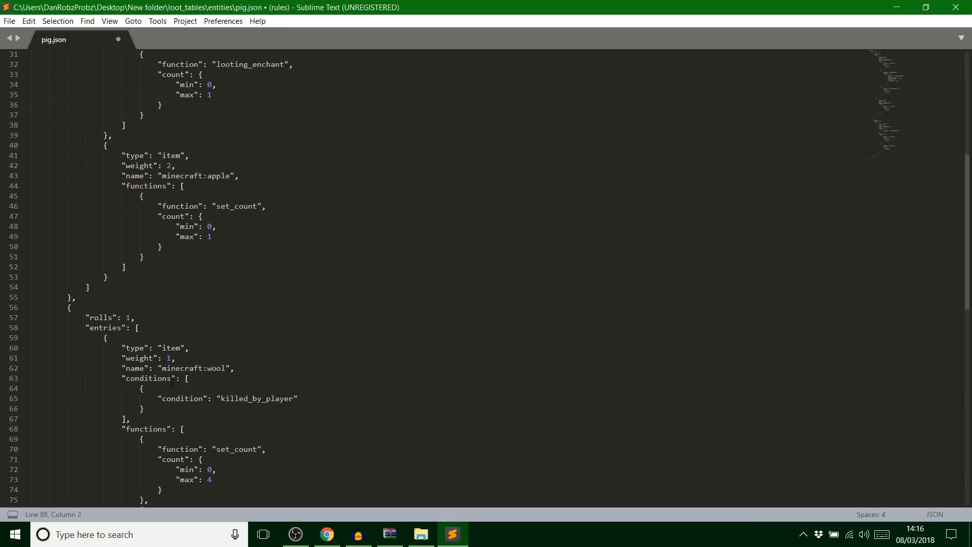
scroll("down", 3)
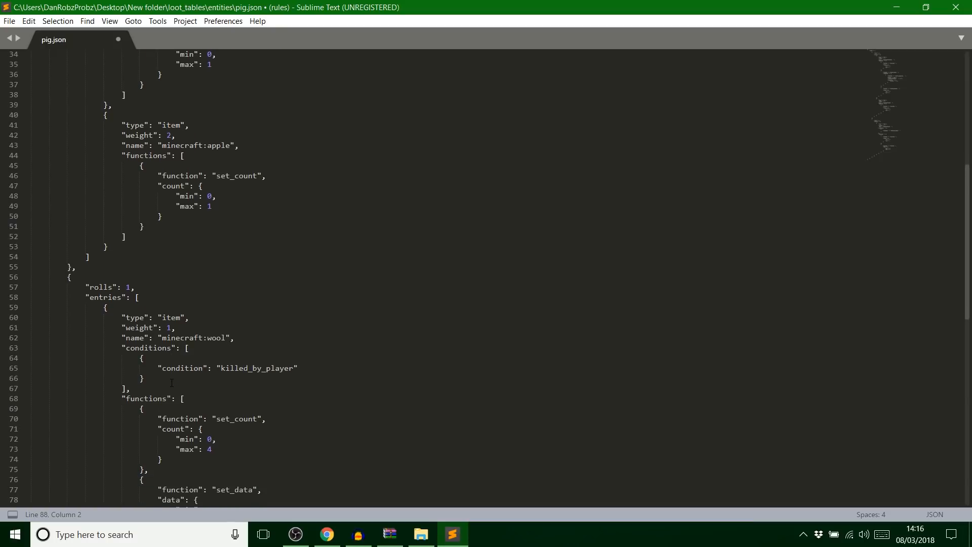
scroll("down", 3)
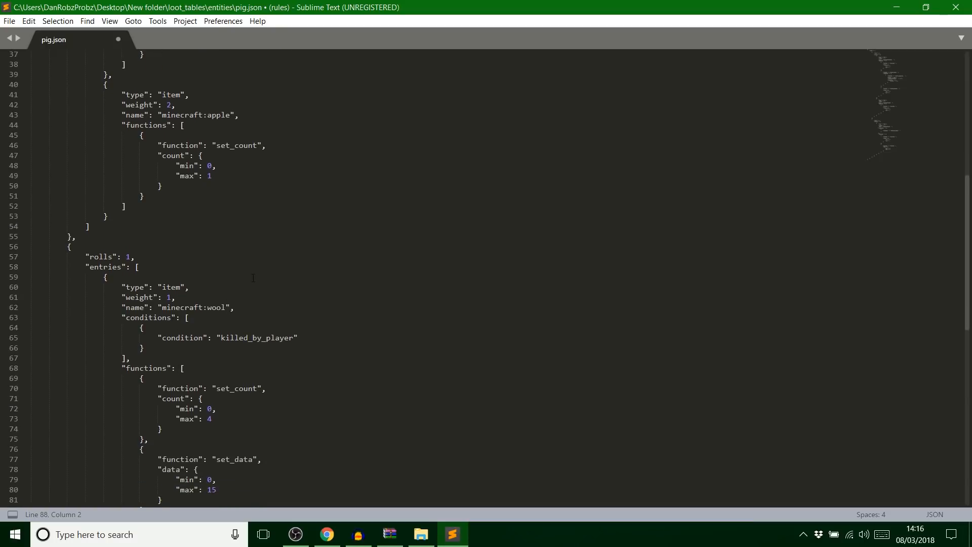
scroll("down", 3)
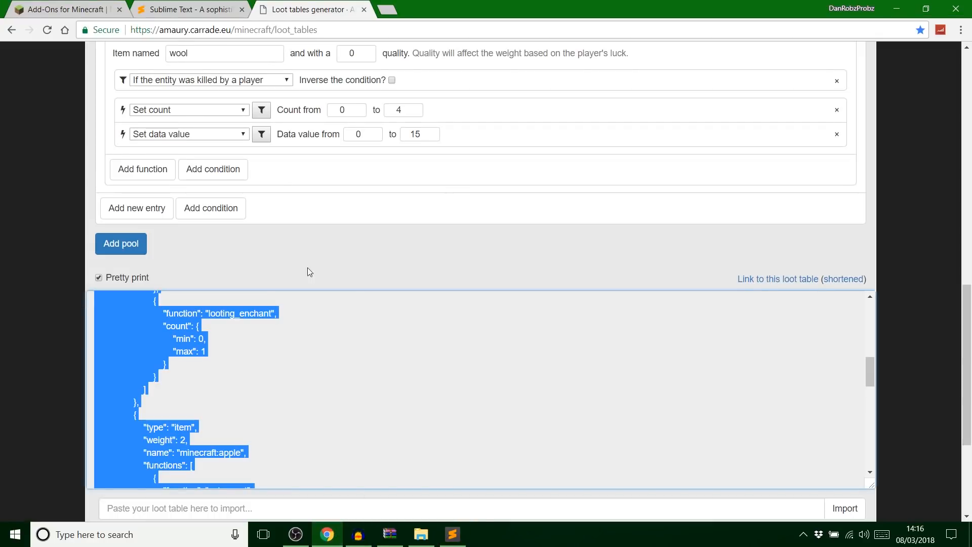
Step: Close Sublime Text and Chrome to return to the desktop
left_click(453, 533)
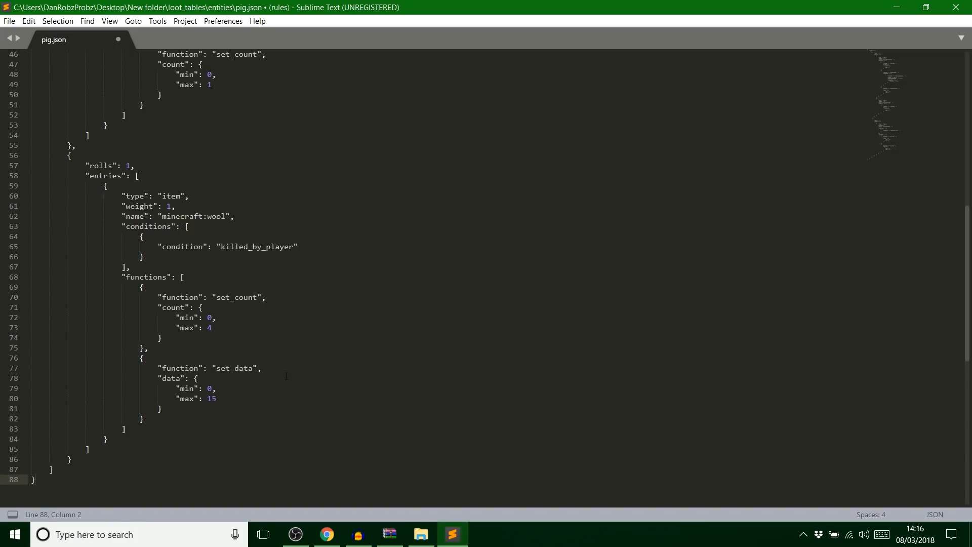
left_click(8, 20)
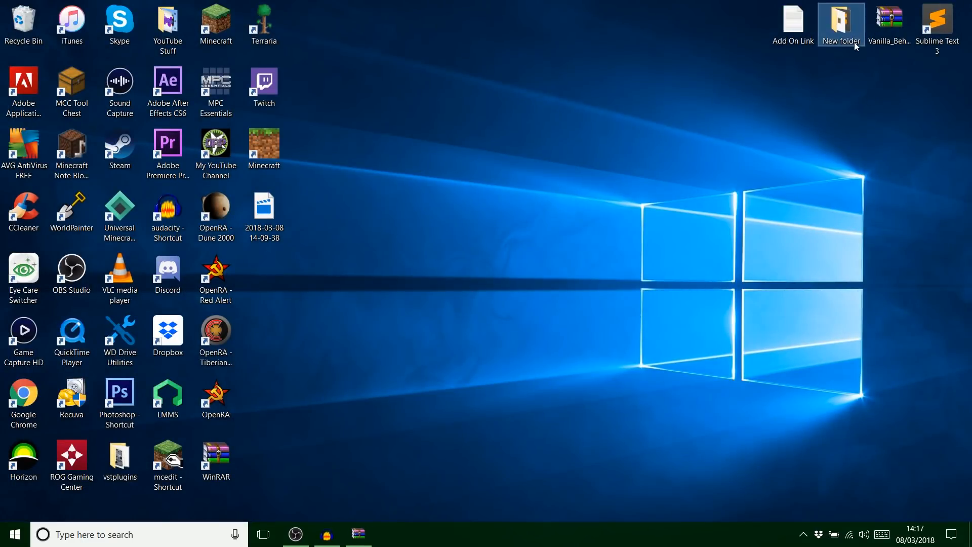
Step: Rename the new desktop folder to TUT and open the Add On Link note with the com.mojang path
right_click(843, 19)
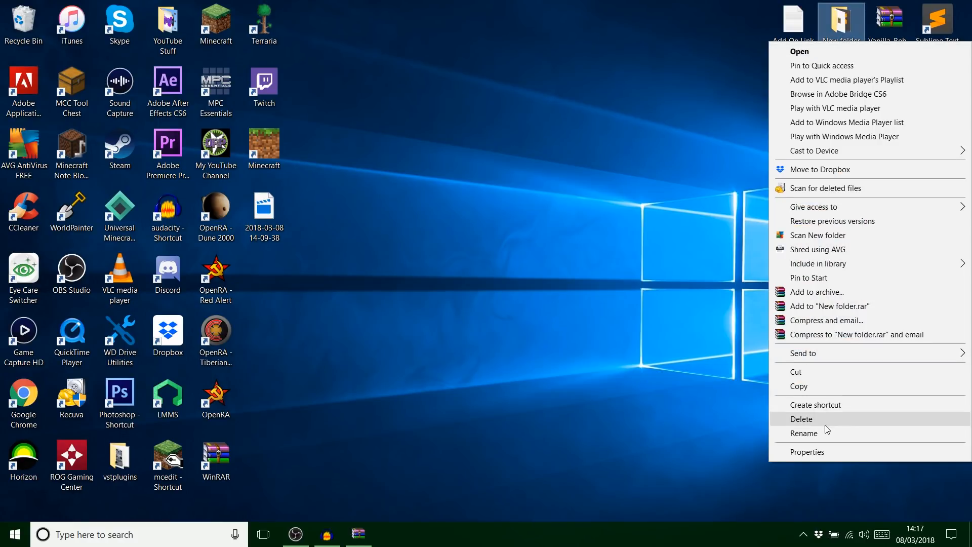
left_click(804, 434)
type("TUT")
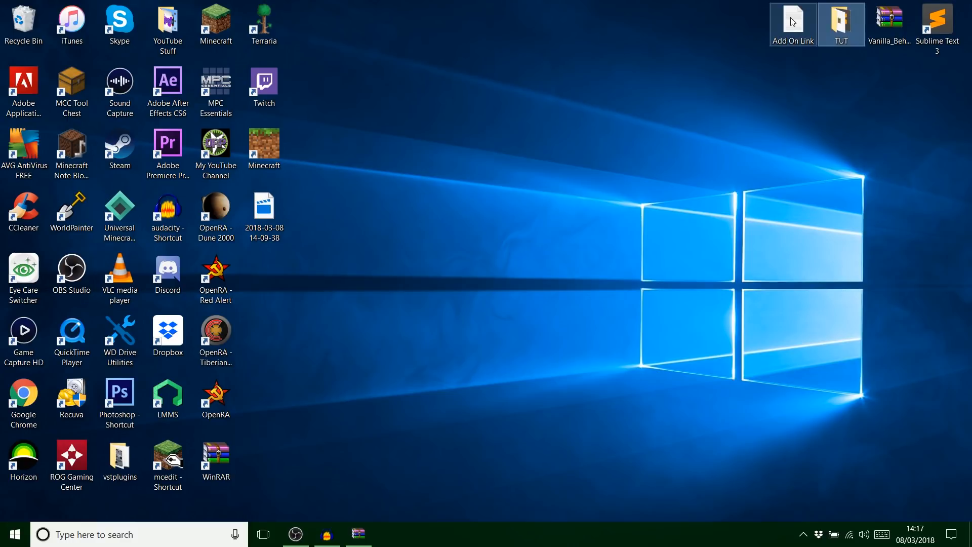
double_click(792, 19)
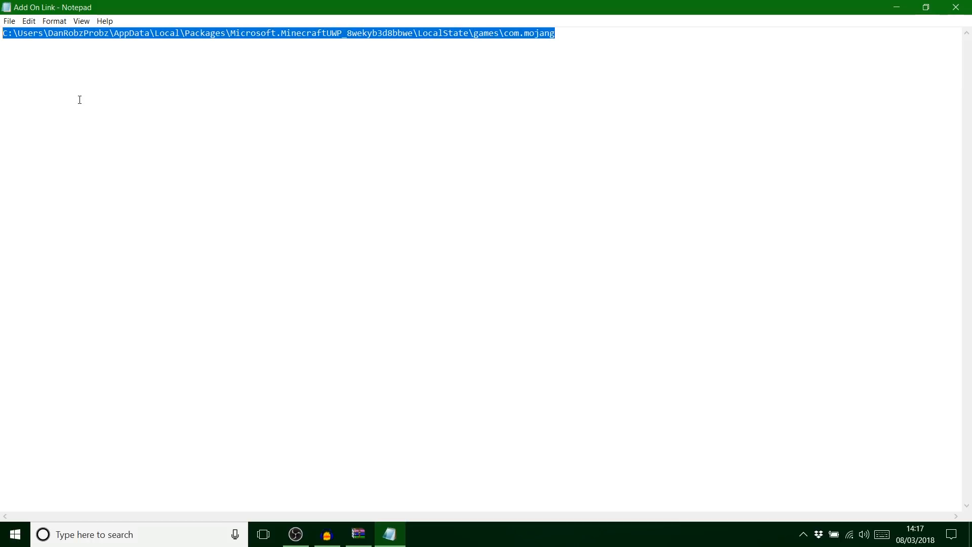
Step: Move the TUT folder into com.mojang's behavior_packs folder and close the vanilla pack archive
left_click(421, 534)
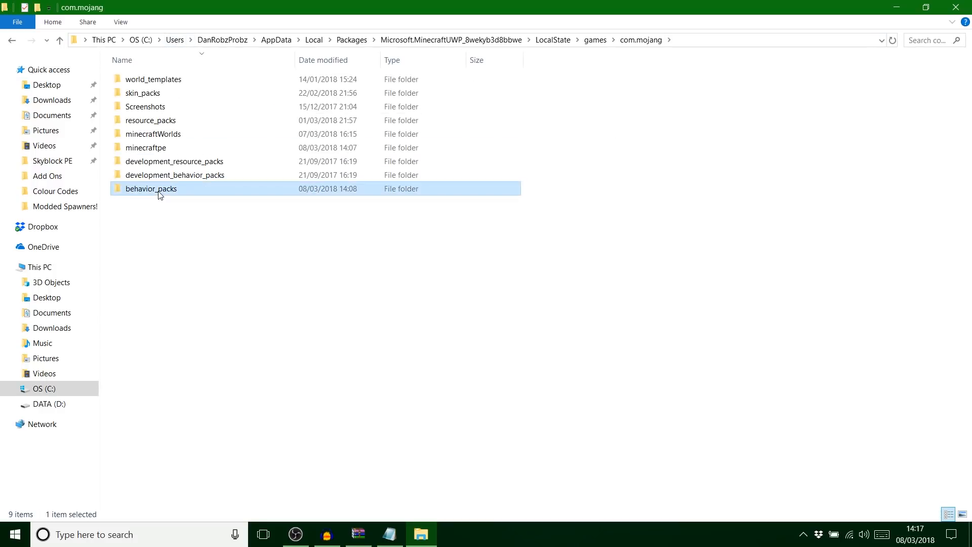
double_click(150, 188)
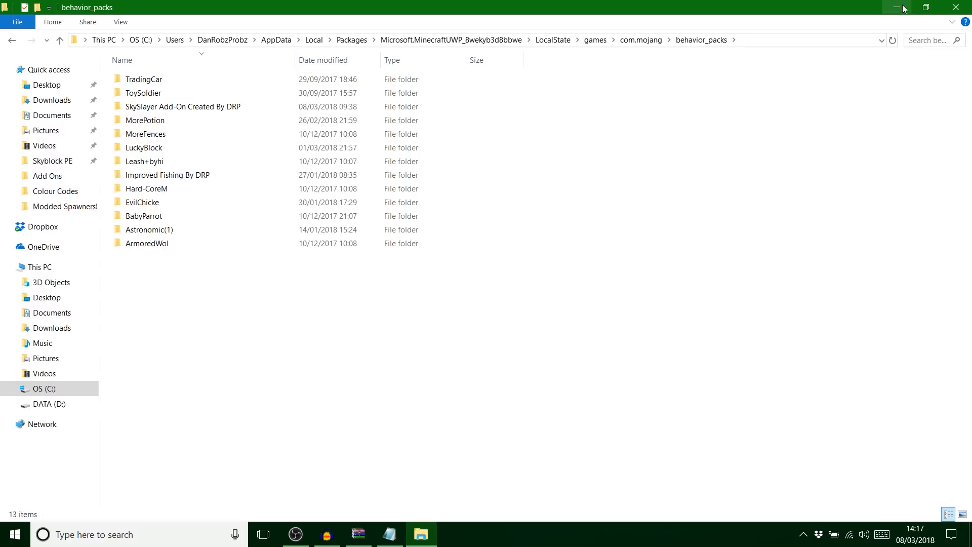
left_click(926, 6)
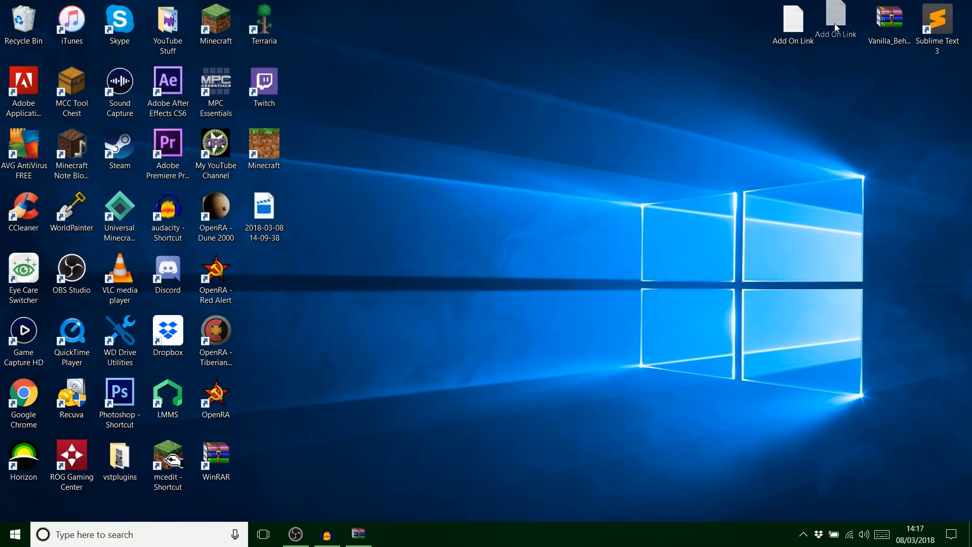
double_click(889, 18)
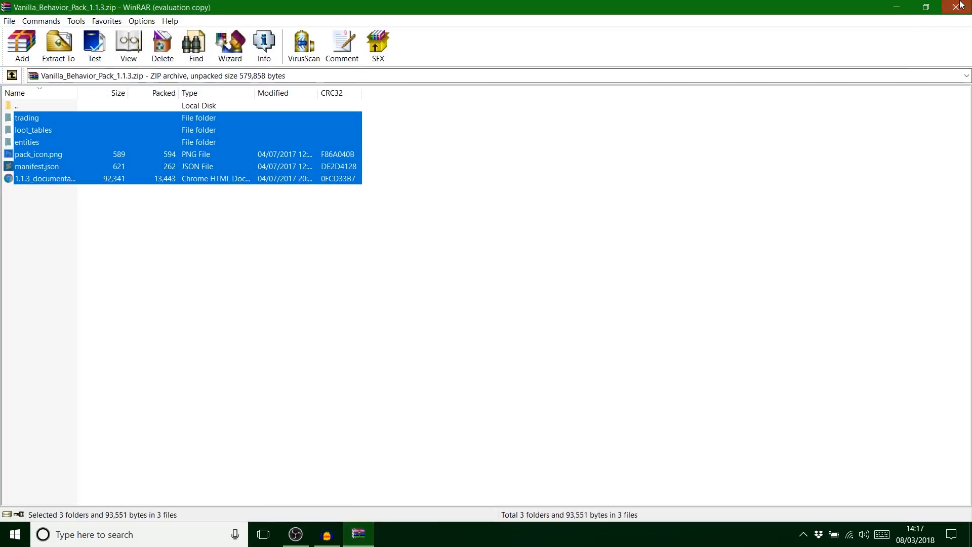
left_click(954, 6)
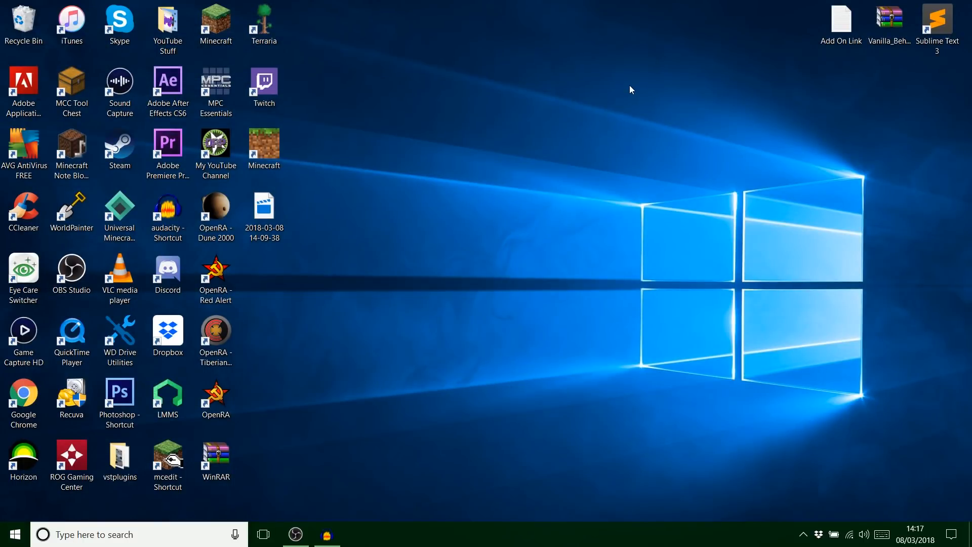
mouse_move(386, 190)
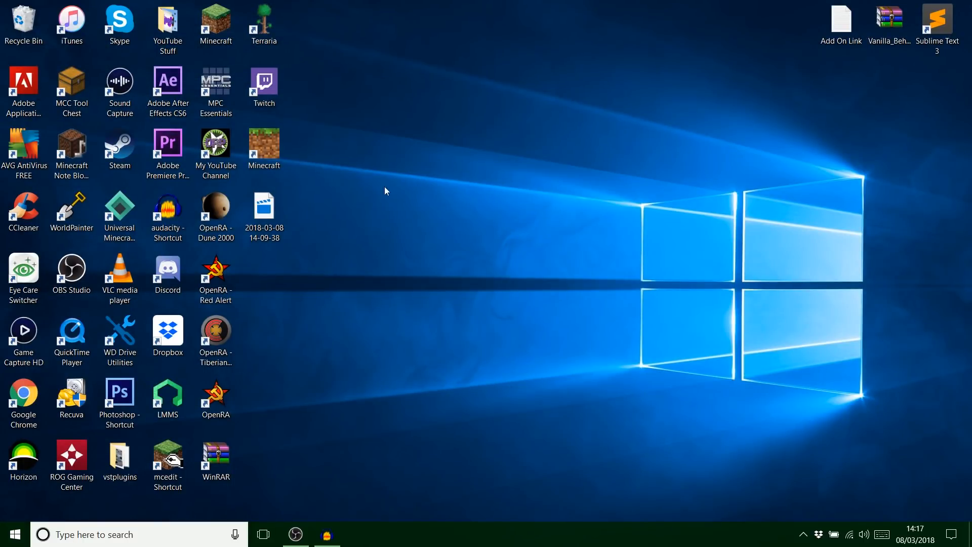
mouse_move(298, 535)
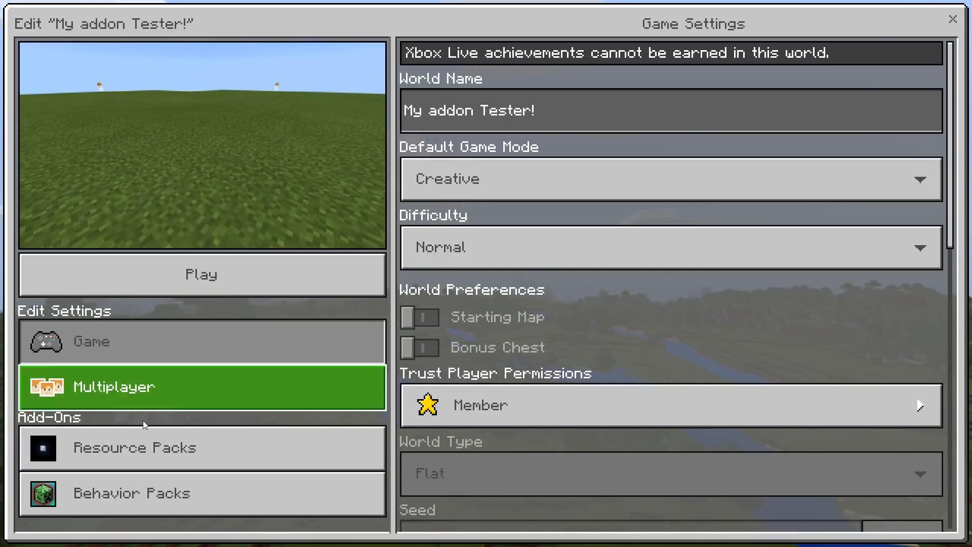
Step: Activate the Tut behavior pack on My addon Tester! despite missing dependencies and enter the world
left_click(130, 493)
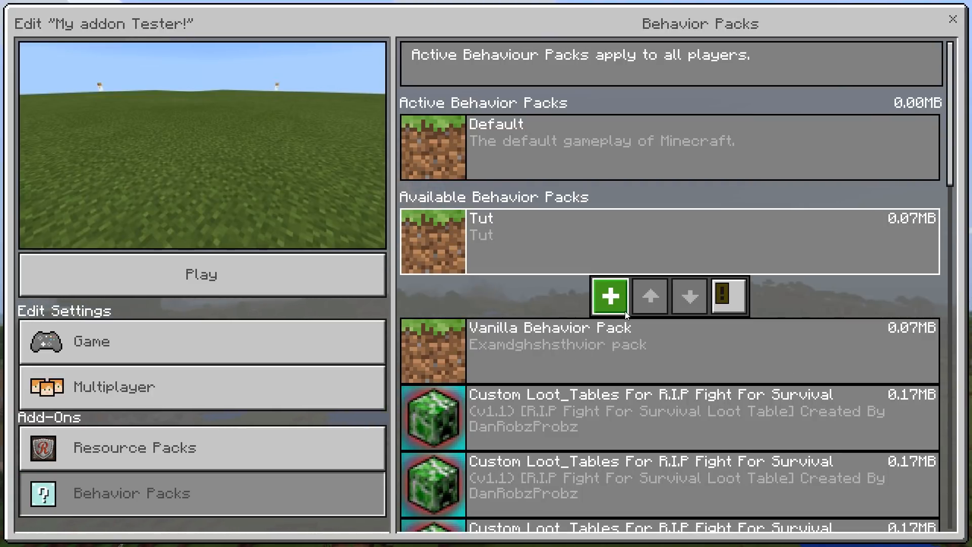
left_click(609, 295)
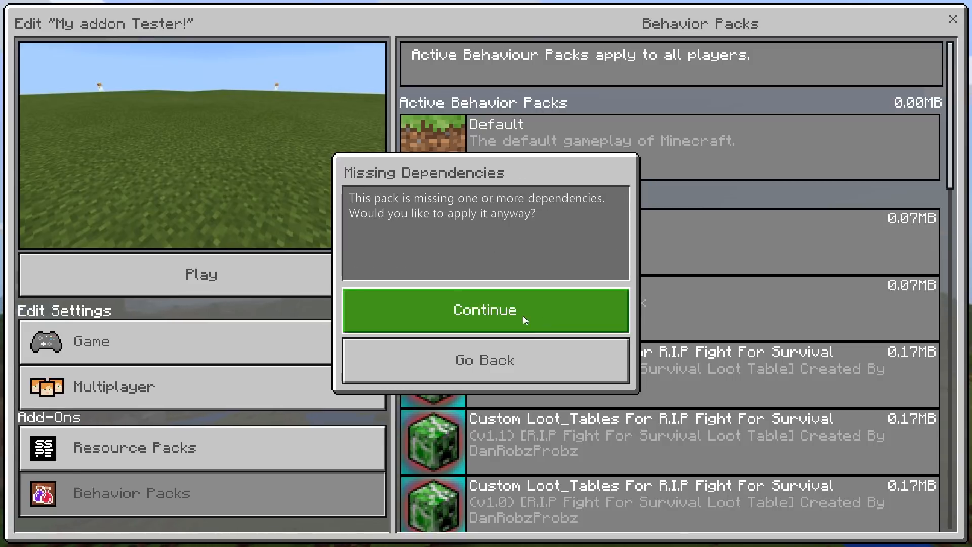
left_click(483, 310)
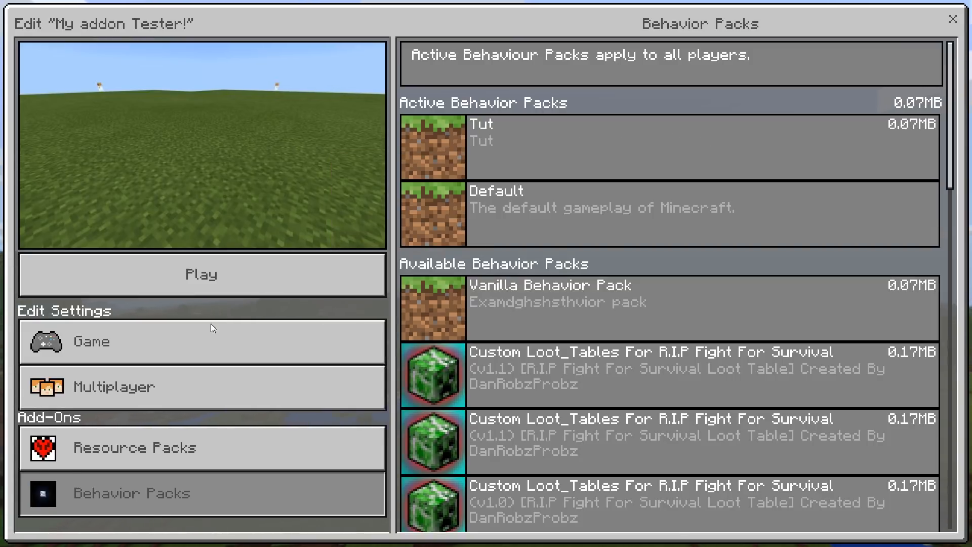
left_click(201, 275)
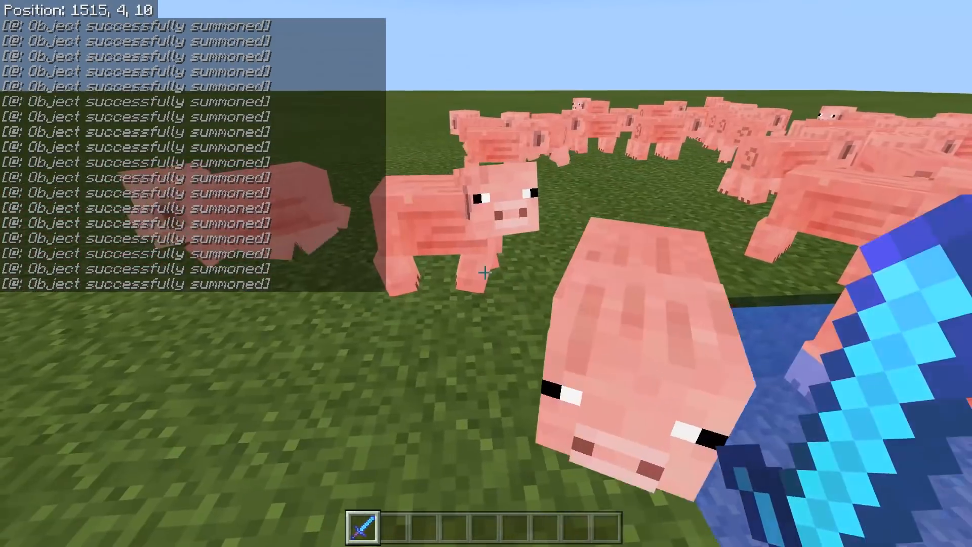
Step: Kill pigs to collect wool, apples and porkchops, then enter /kill @e in chat
left_click(483, 274)
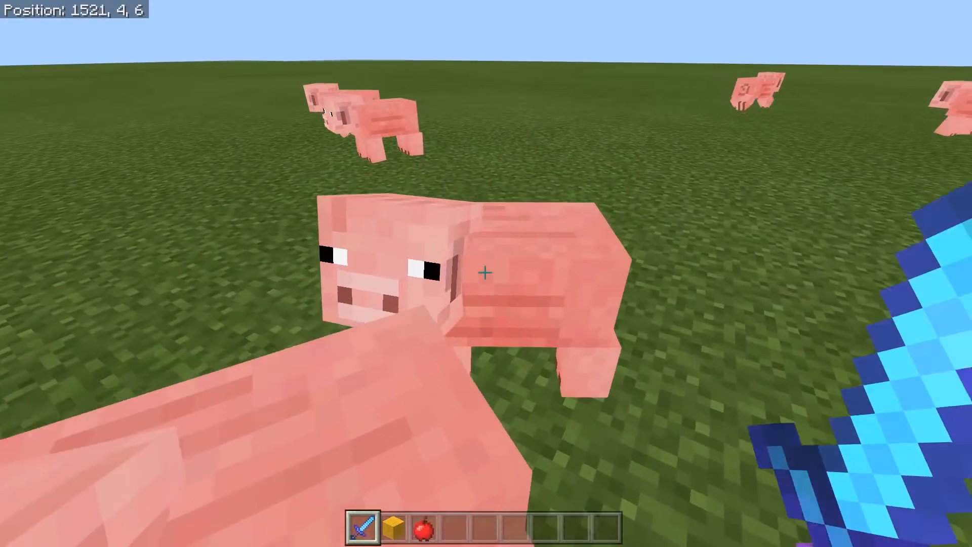
key("e")
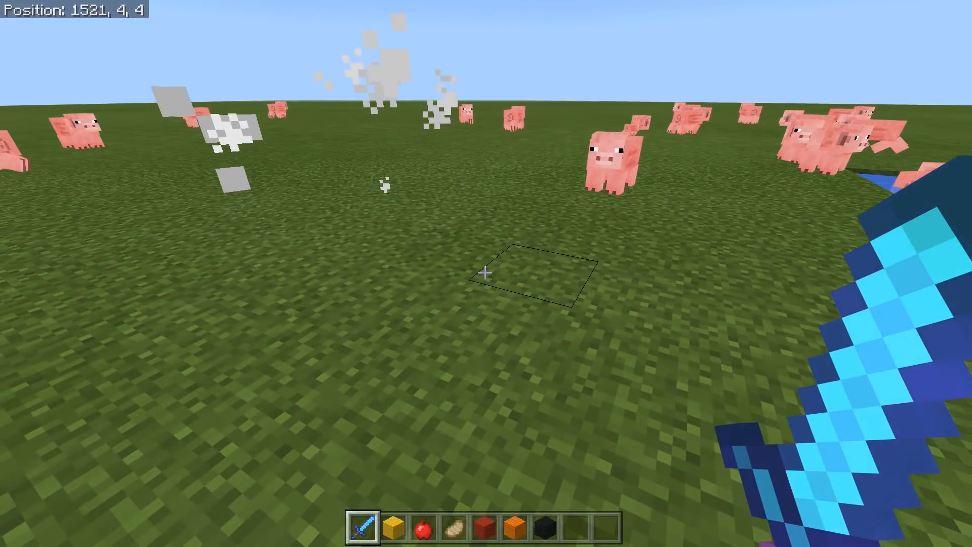
type("/kill @e")
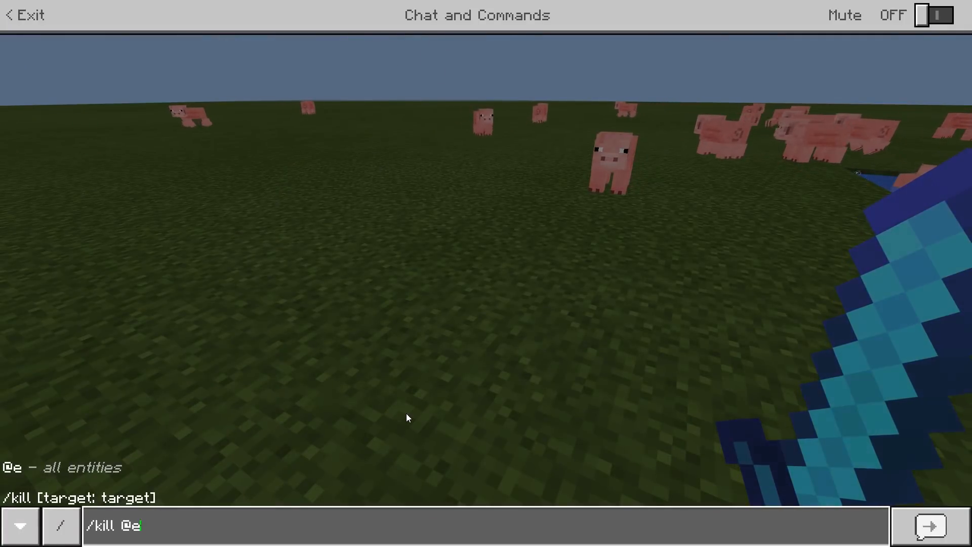